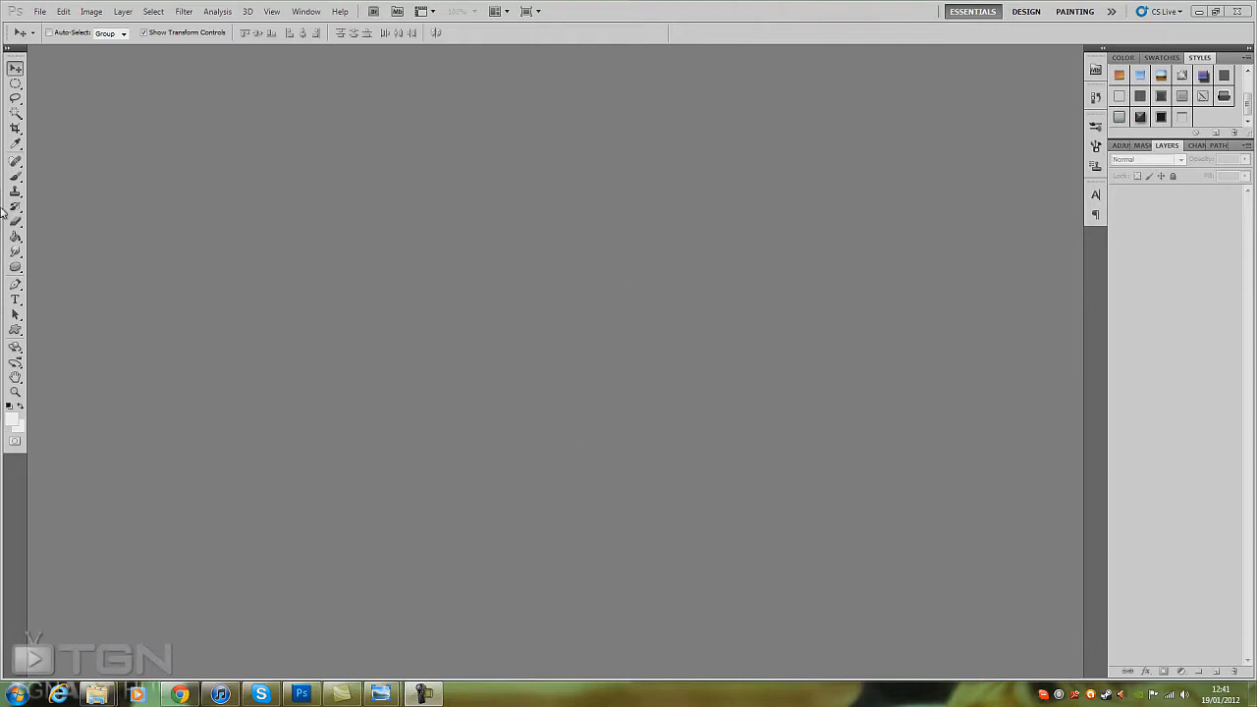
mouse_move(575, 392)
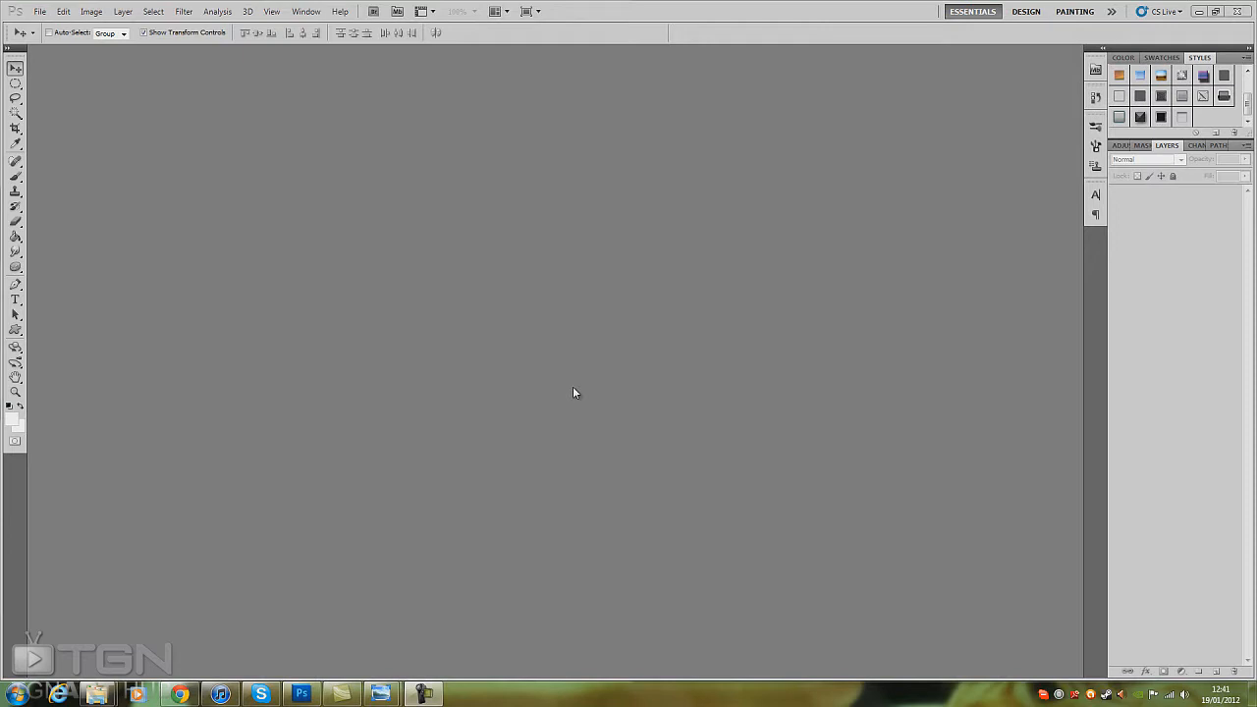
mouse_move(322, 326)
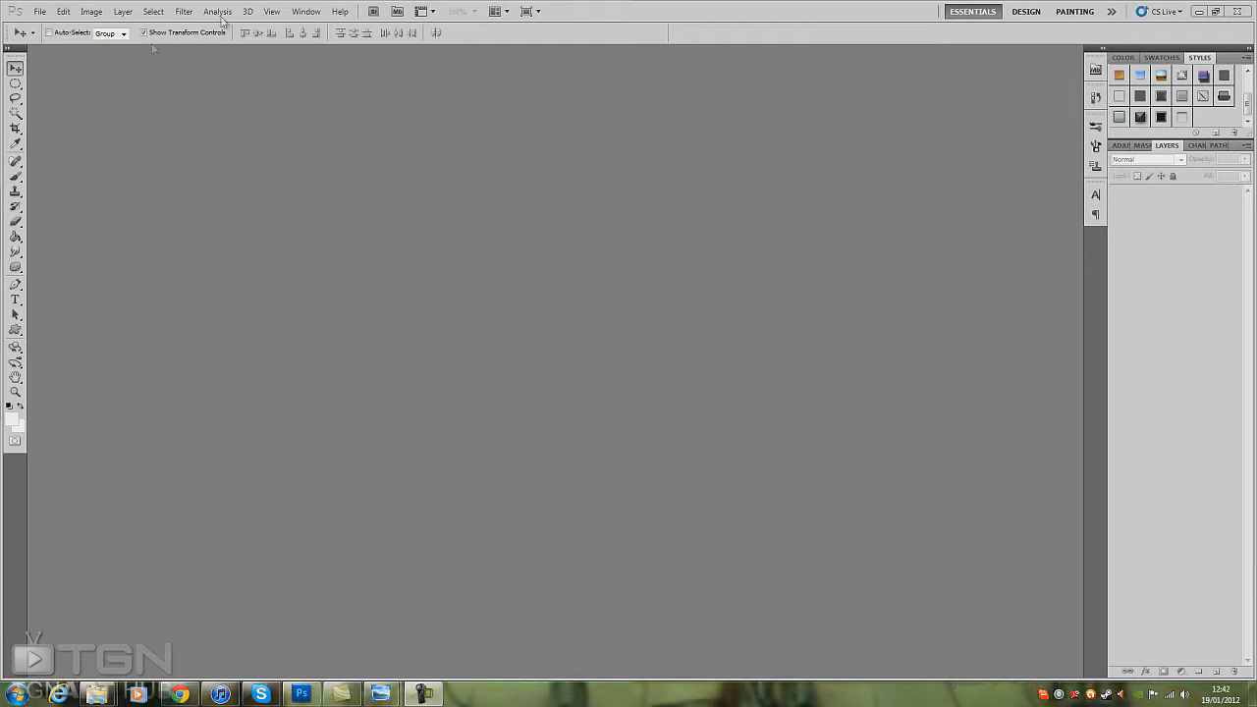
Create a new 1280×720 document.
left_click(184, 11)
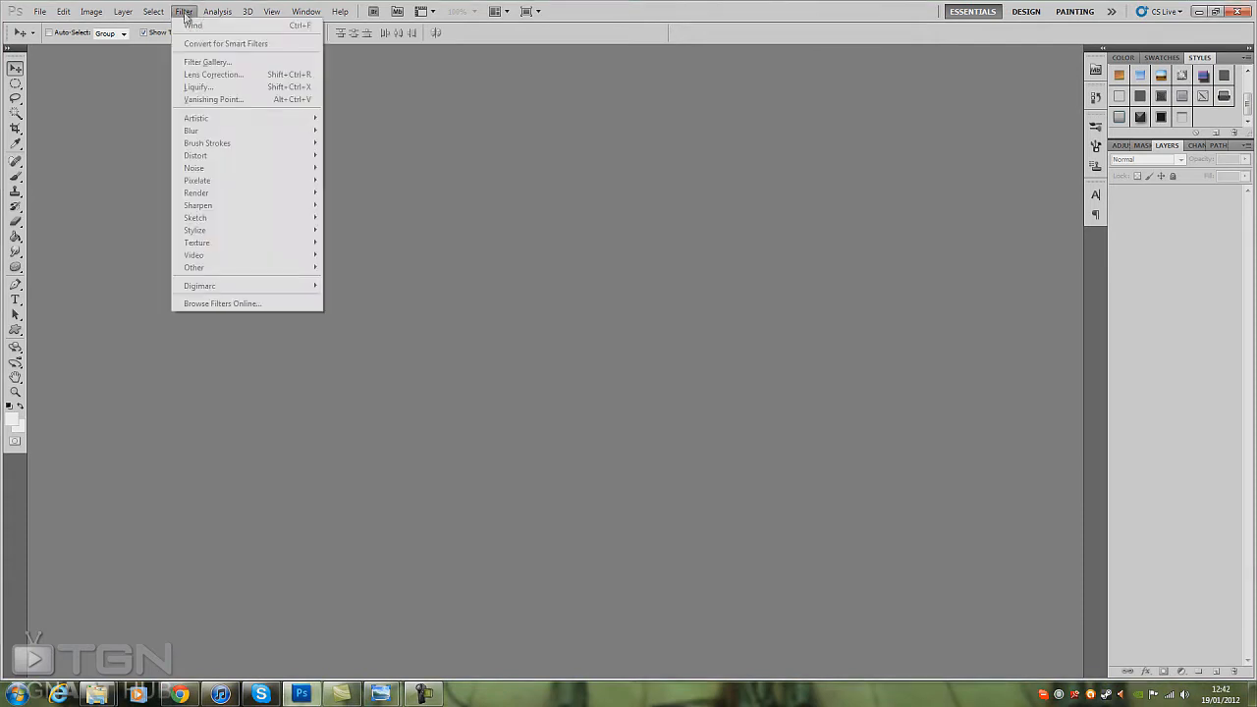
mouse_move(1163, 305)
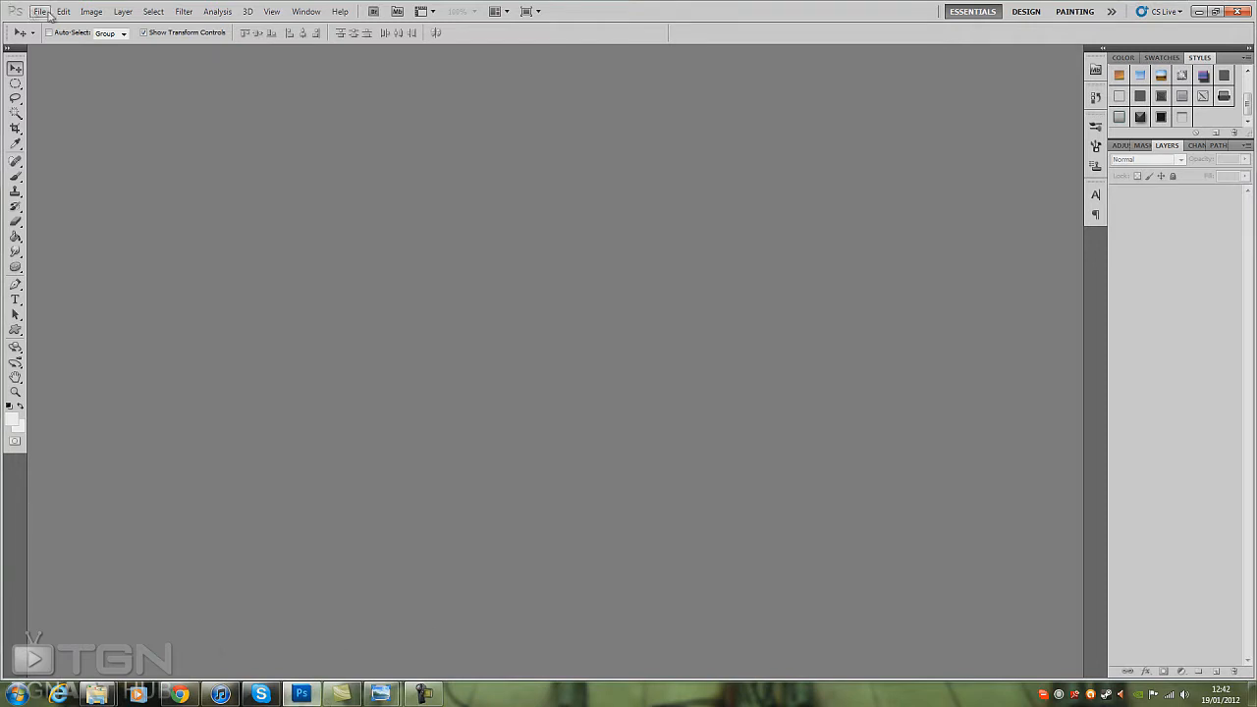
left_click(40, 11)
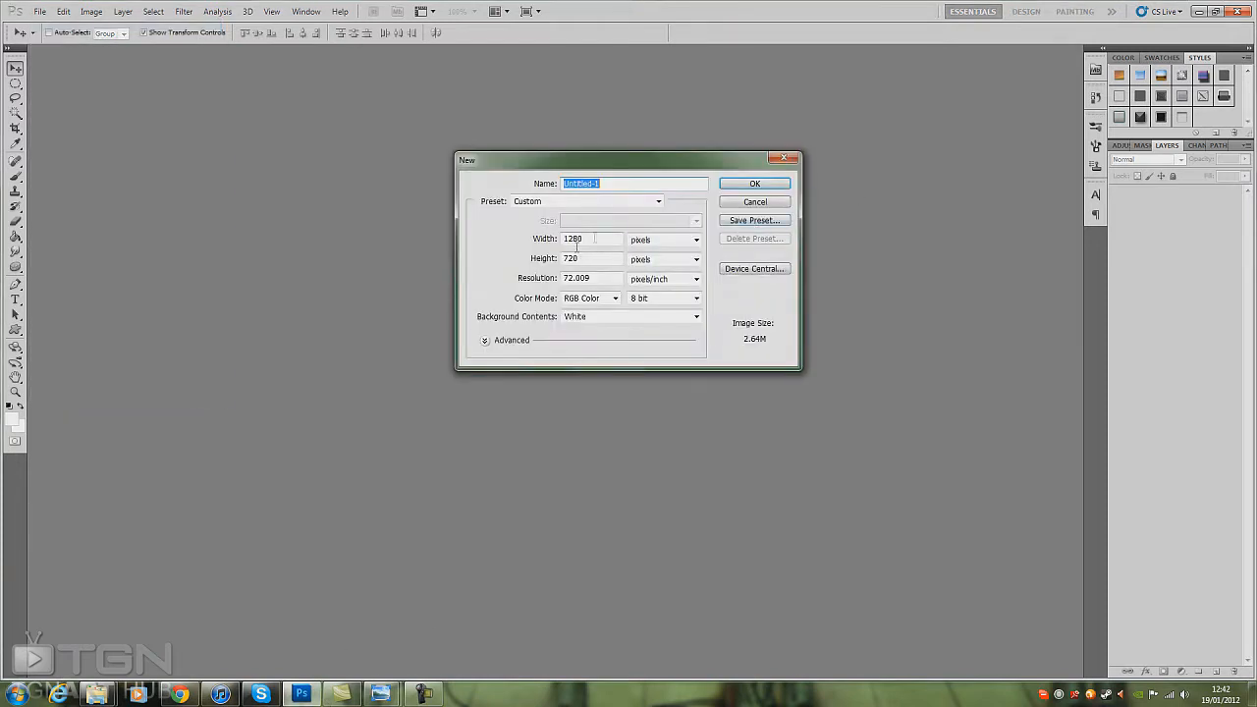
left_click(754, 183)
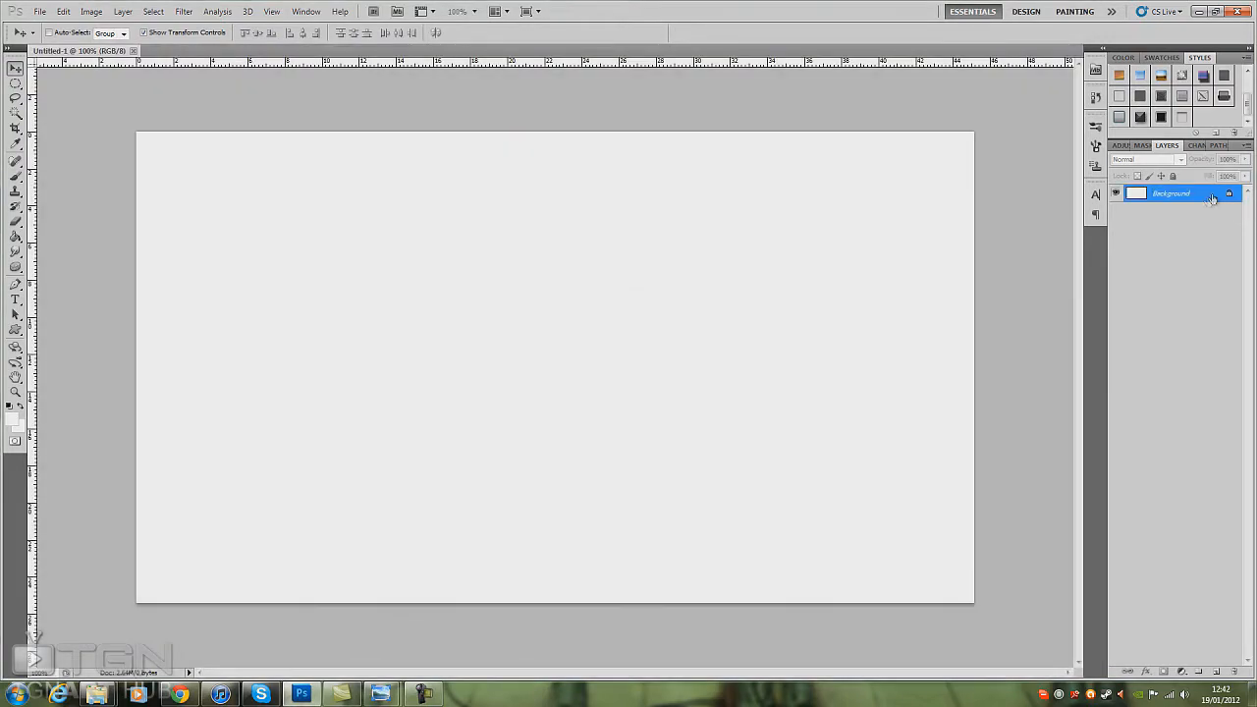
Unlock the background as Layer 0 and give it a radial Gradient Overlay.
double_click(1171, 193)
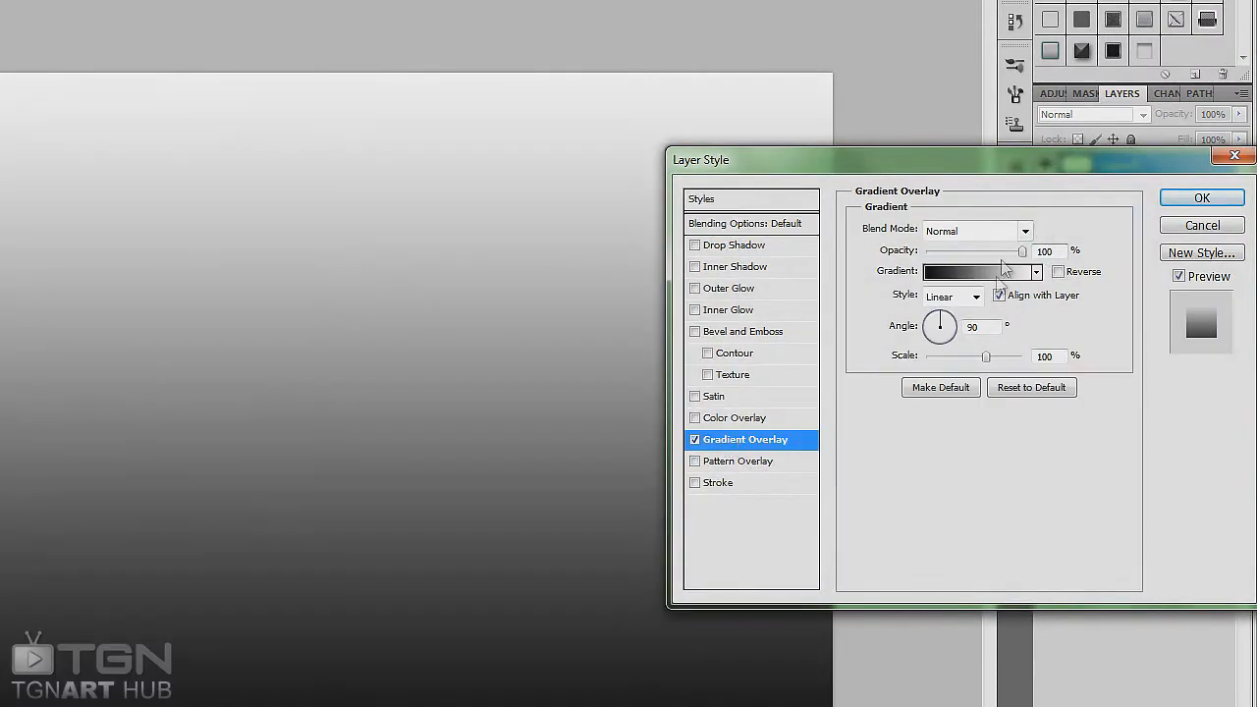
left_click(951, 296)
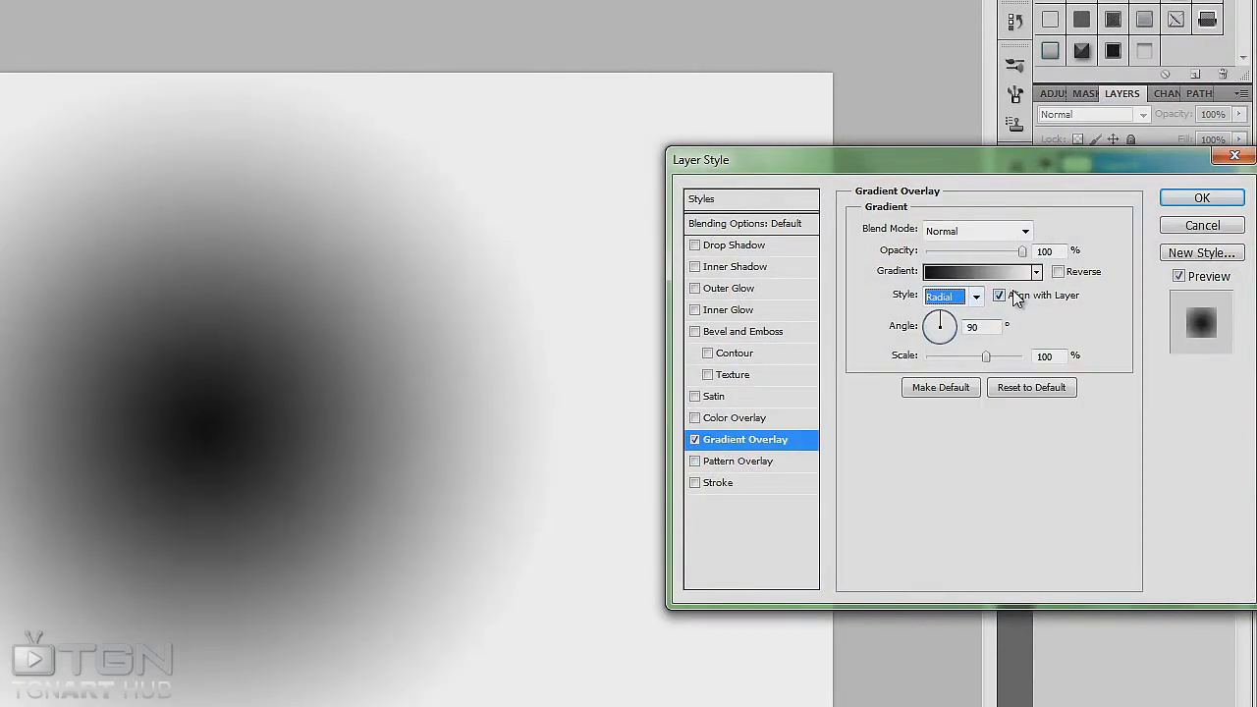
left_click(977, 271)
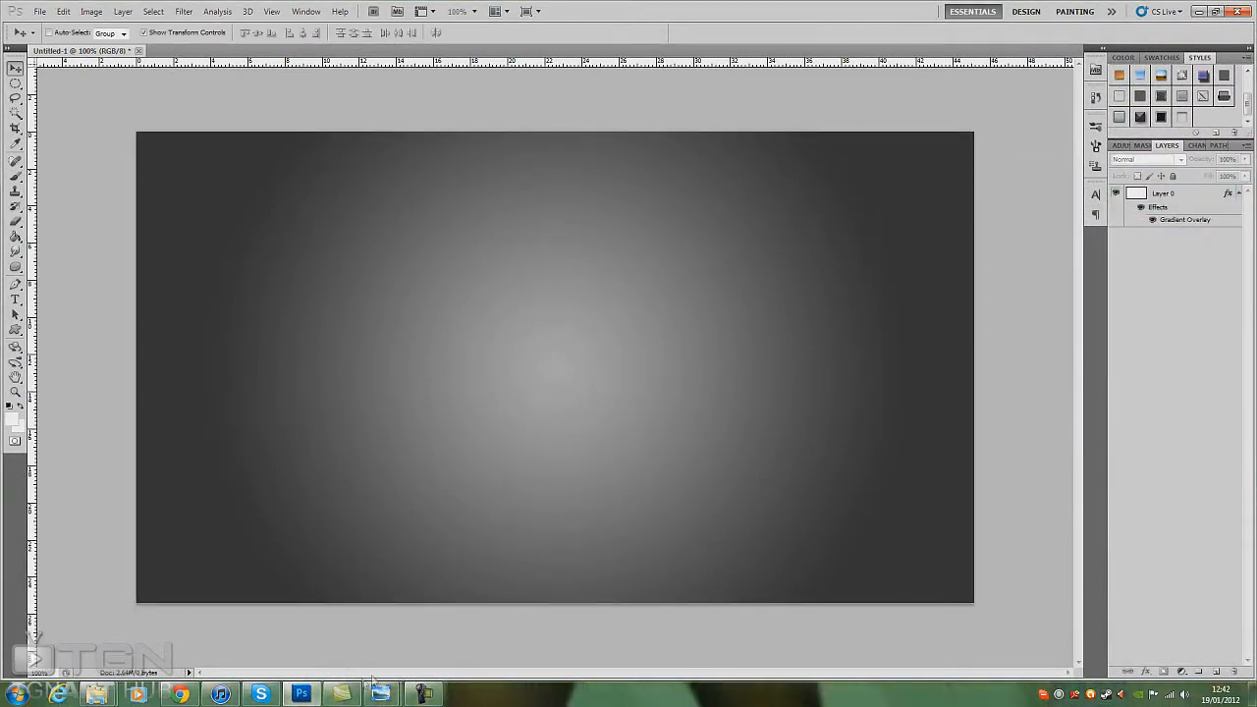
mouse_move(380, 695)
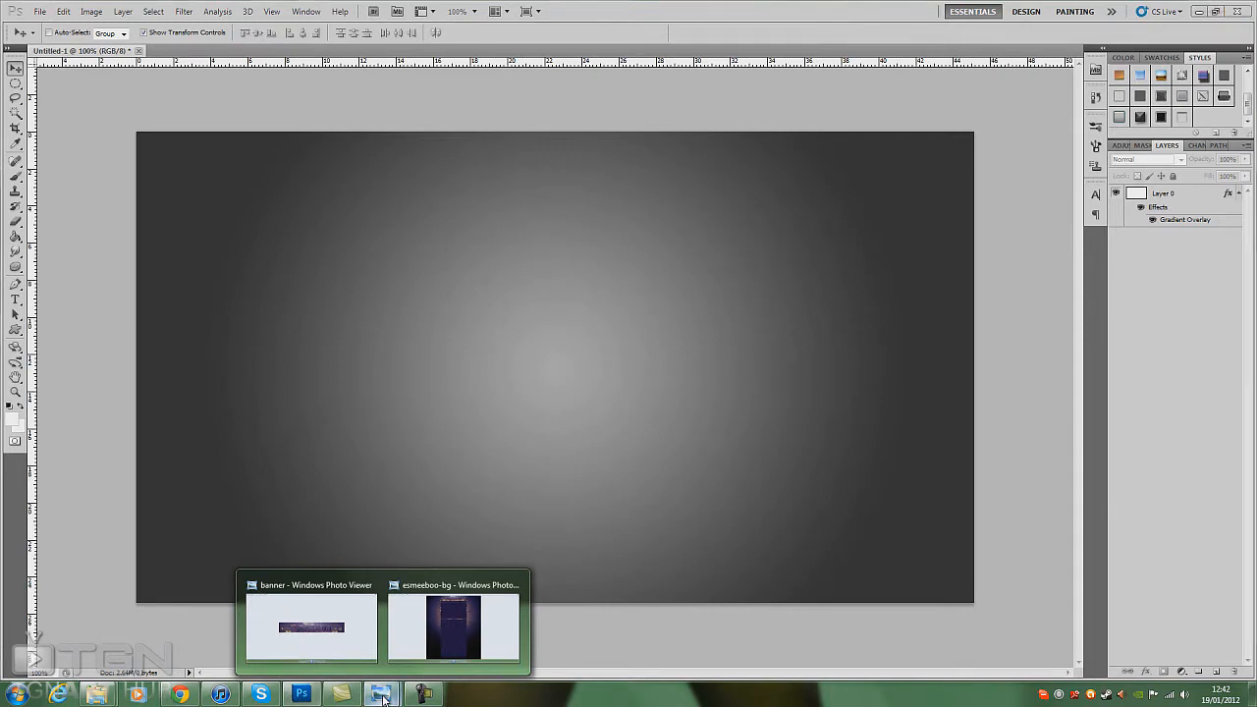
left_click(452, 626)
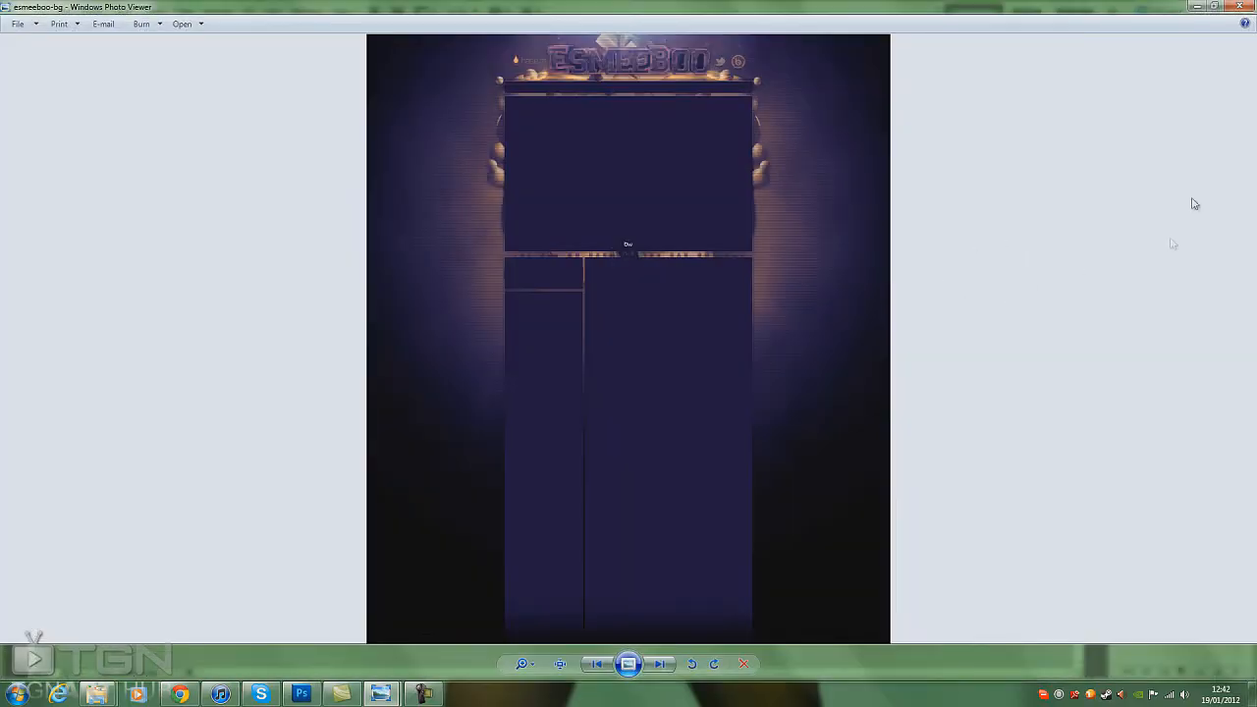
left_click(659, 664)
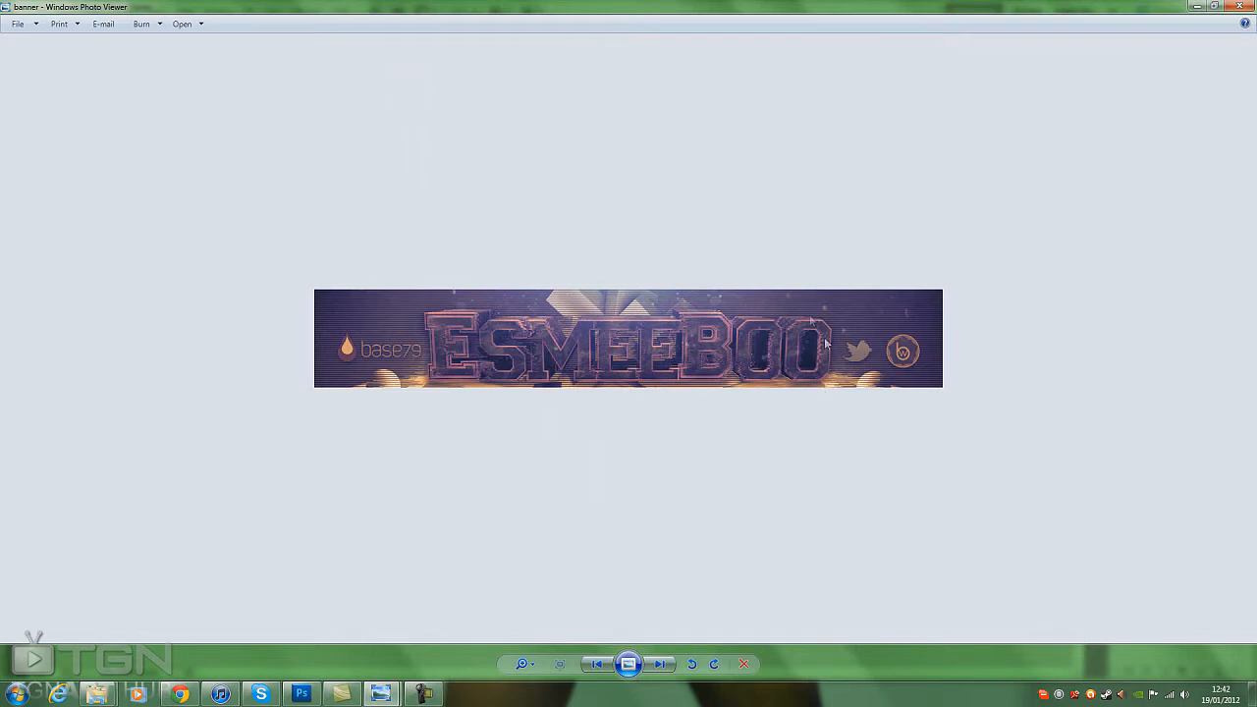
mouse_move(643, 343)
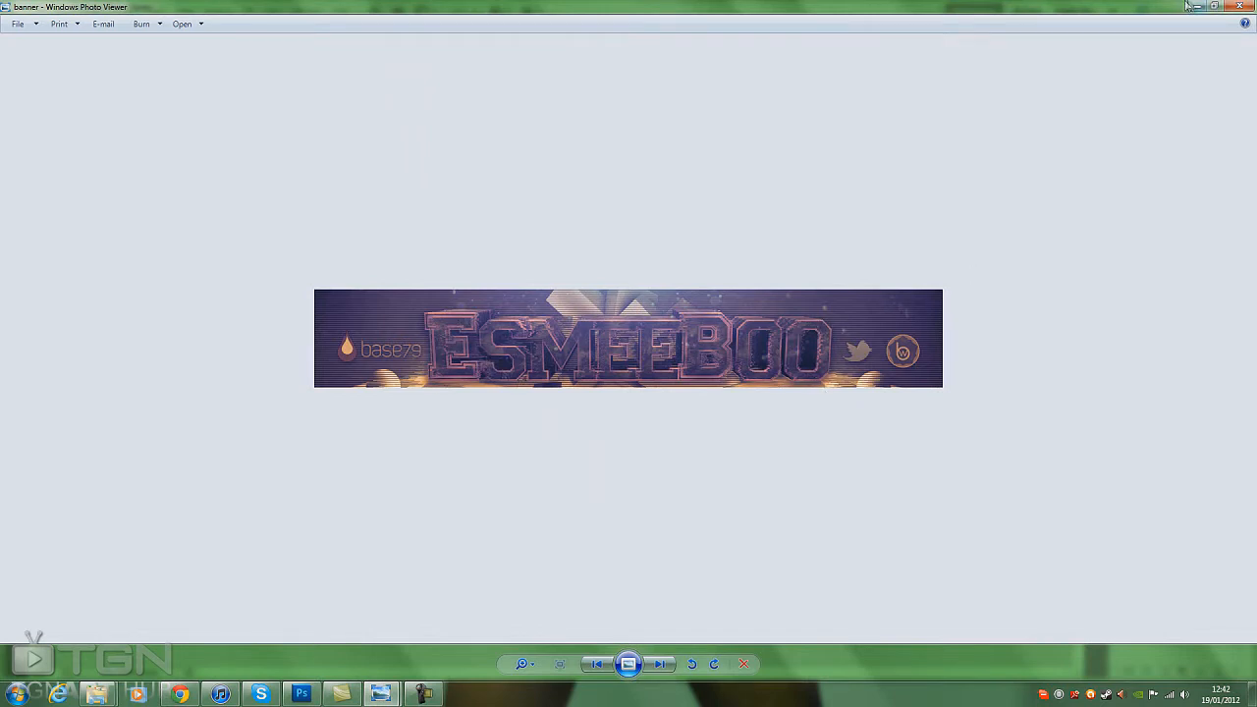
left_click(658, 664)
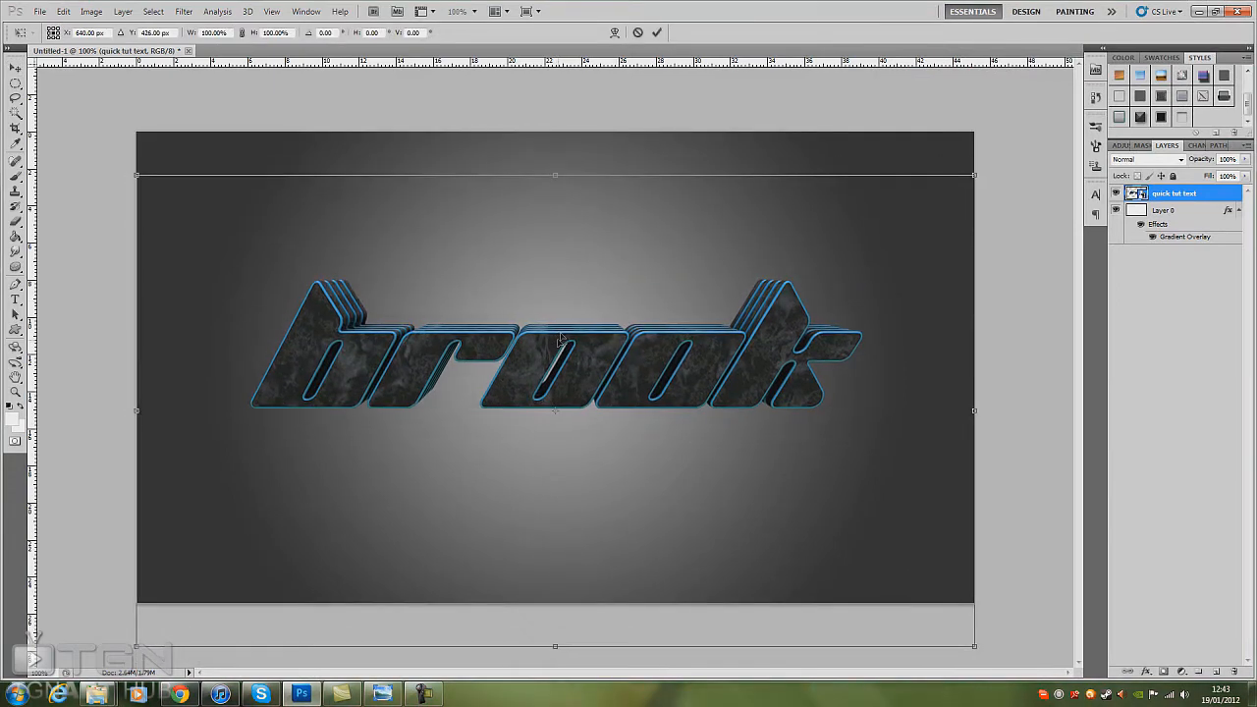
Commit the placed 'brook' text and make the top text copy visible.
left_click(15, 66)
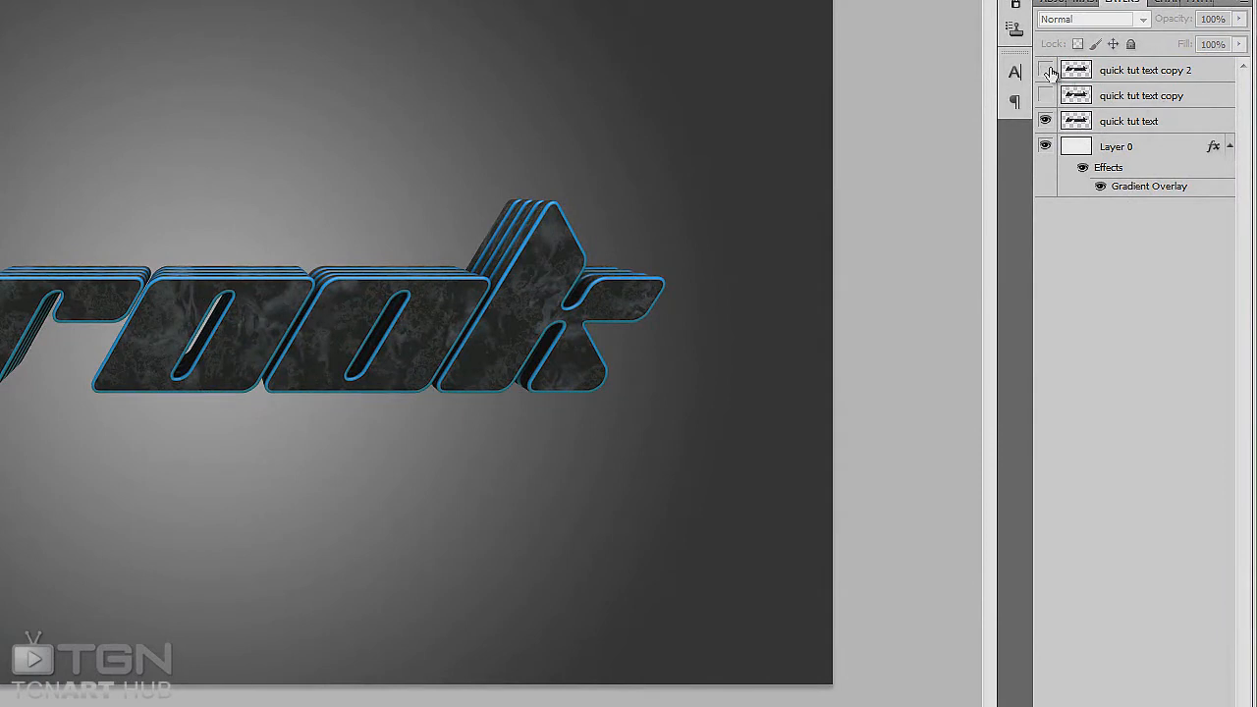
left_click(1046, 70)
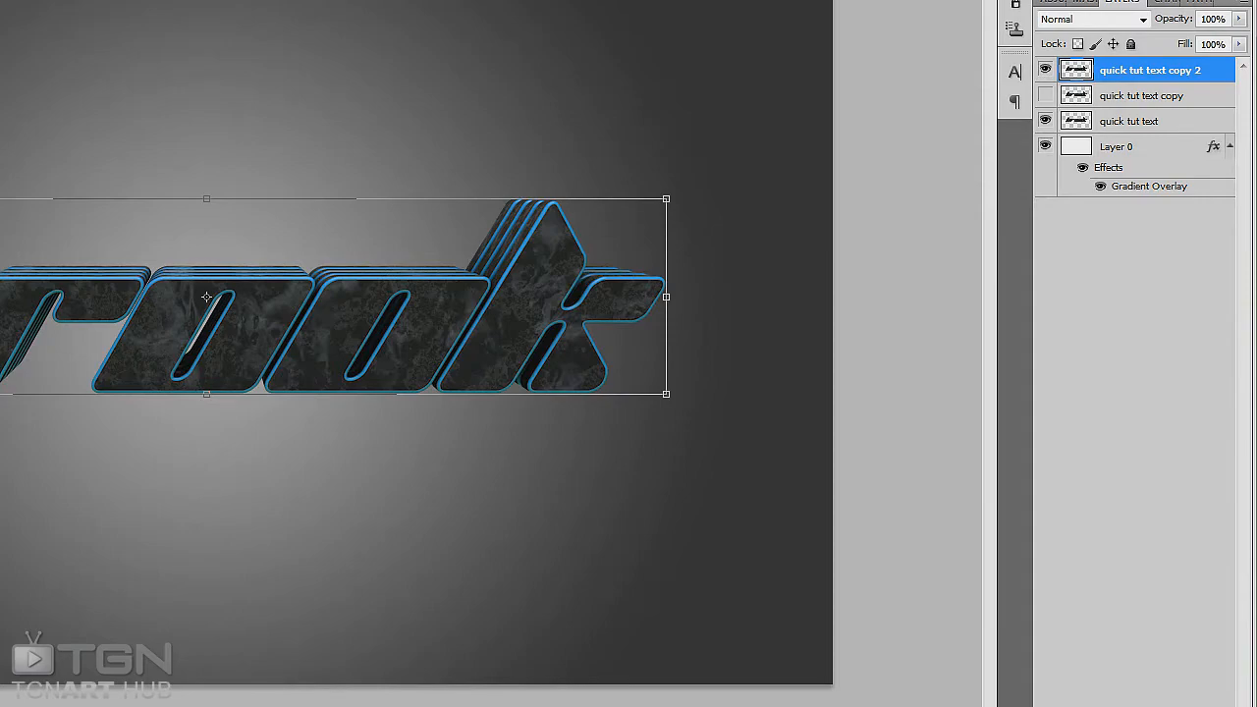
Apply Stylize > Wind to the top 'brook' copy, Wind method, from the right.
left_click(100, 16)
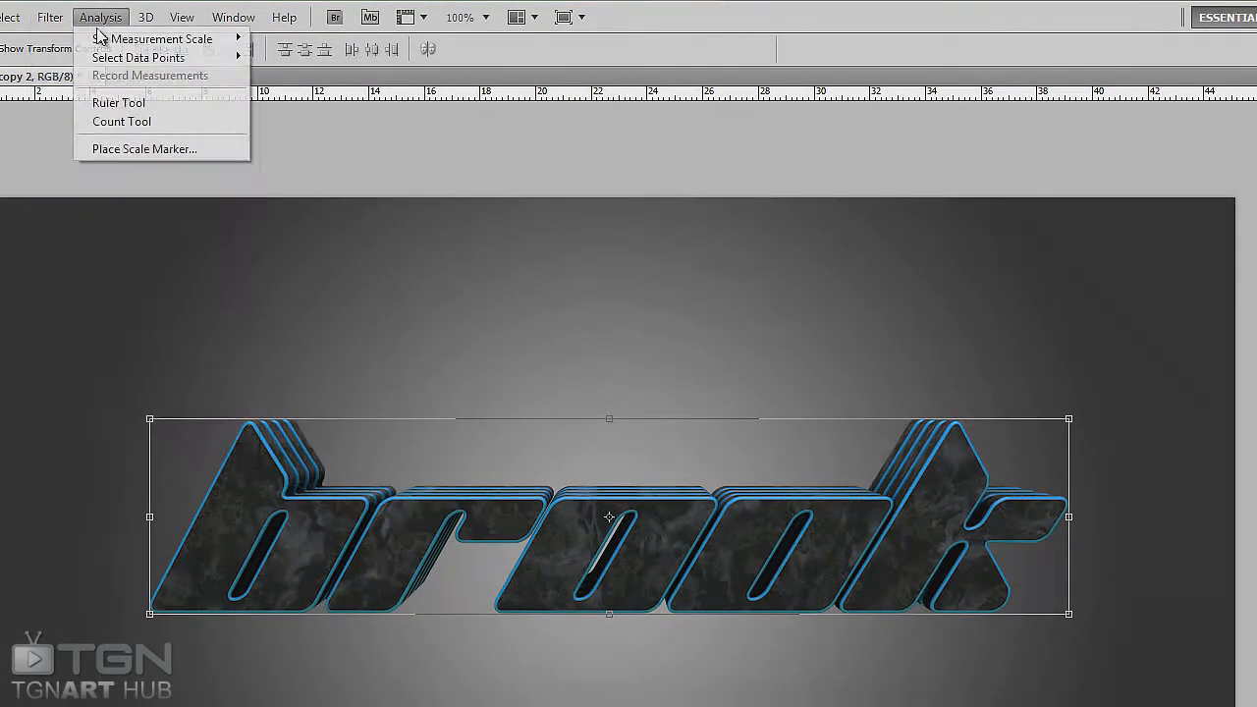
left_click(49, 16)
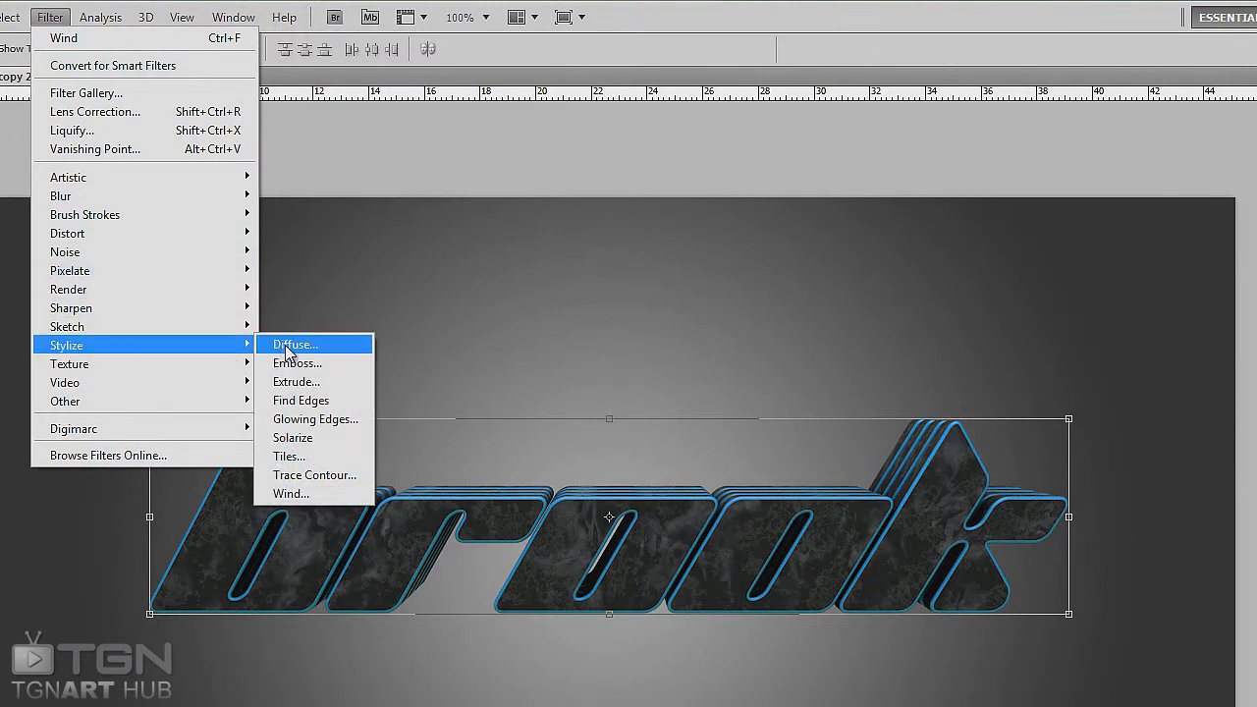
mouse_move(289, 494)
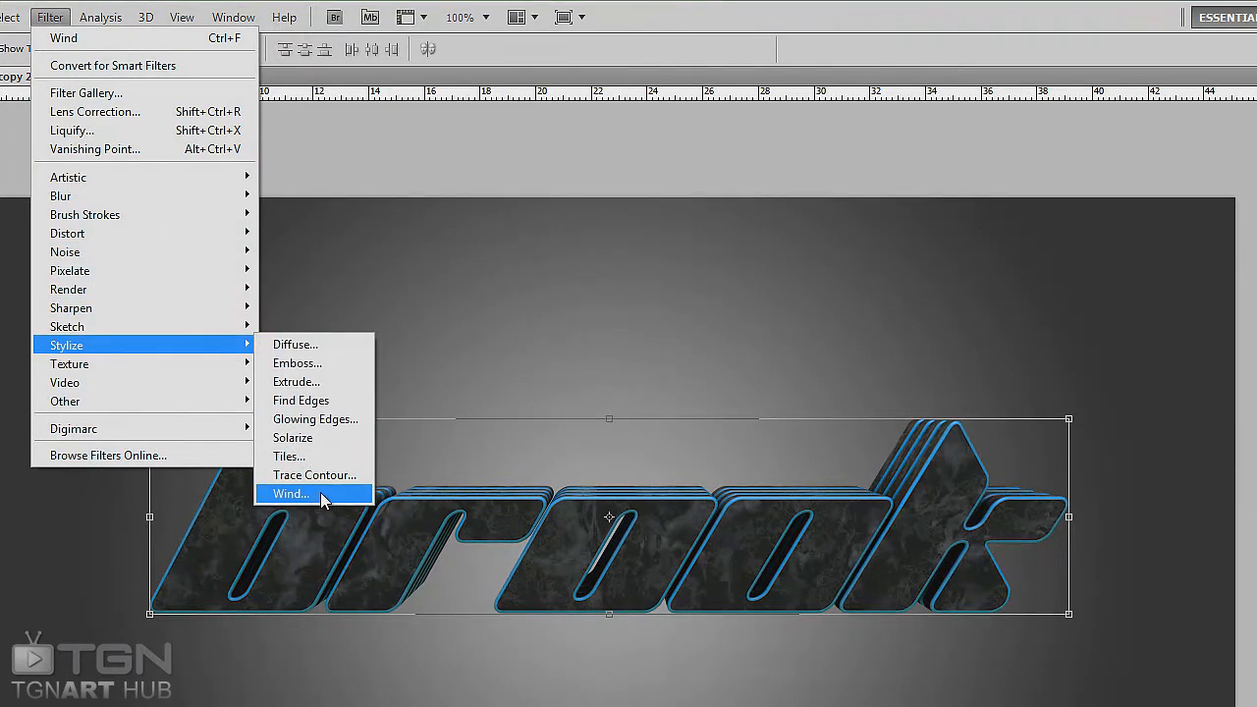
left_click(290, 494)
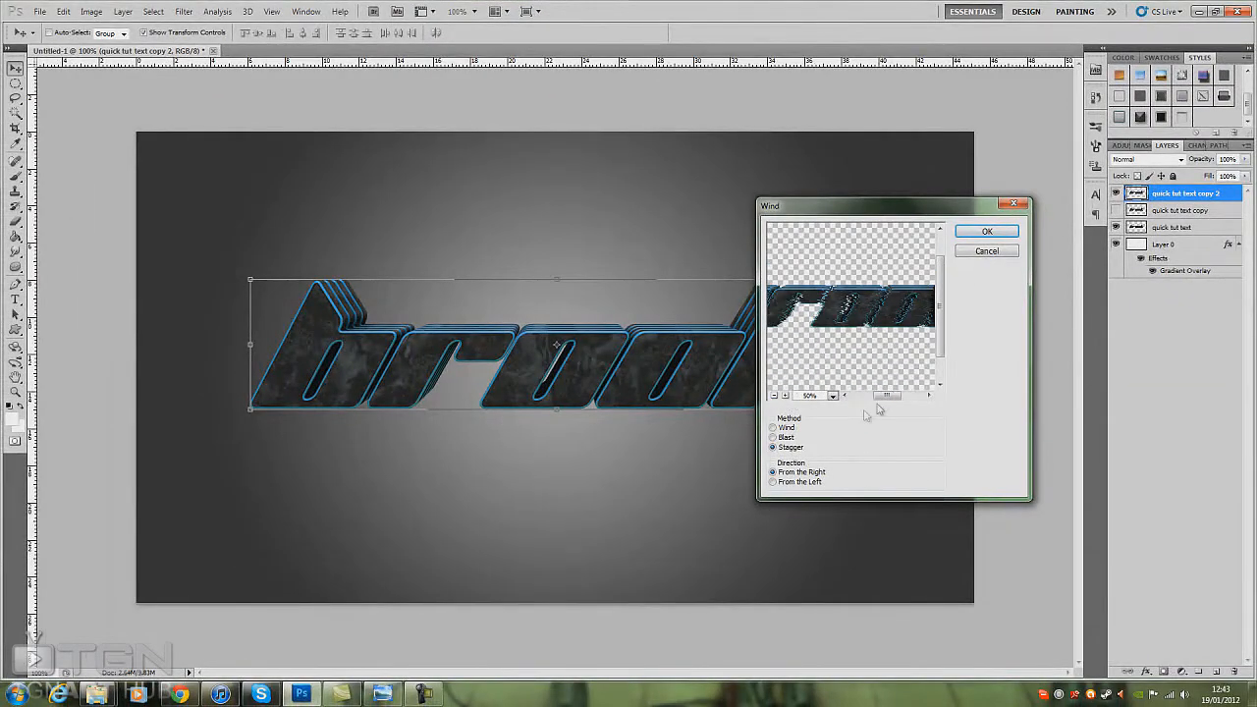
left_click(774, 437)
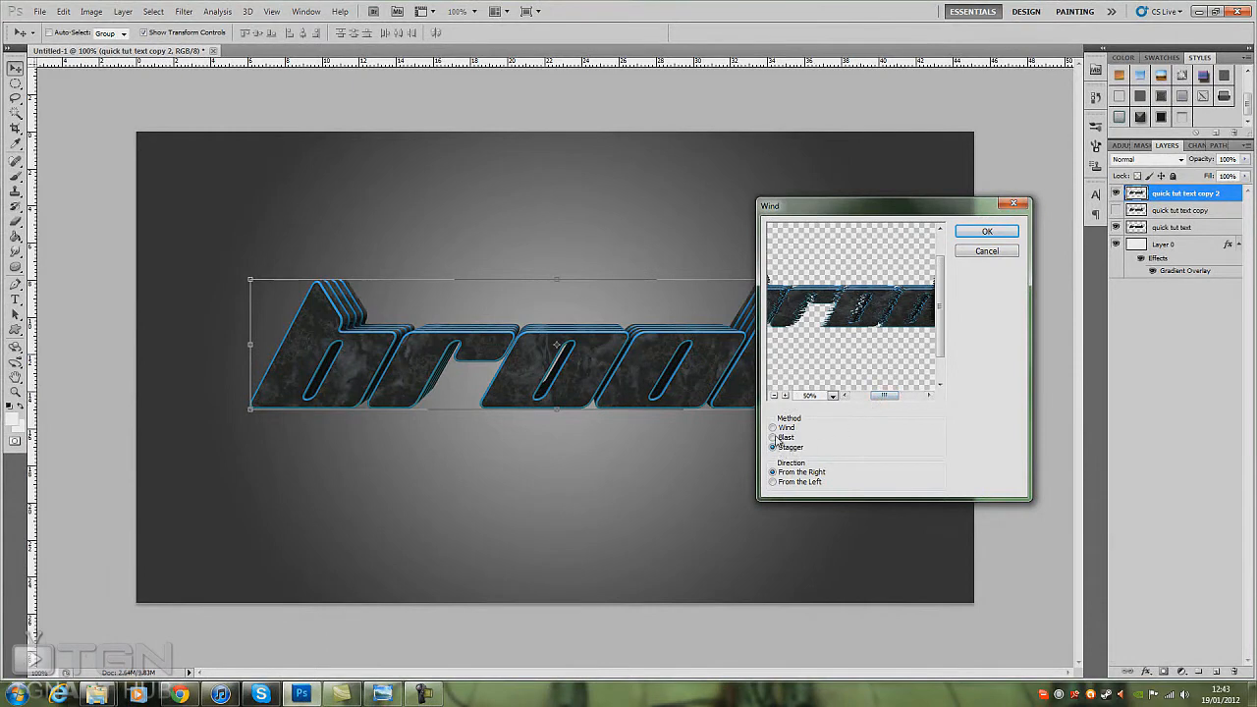
left_click(773, 427)
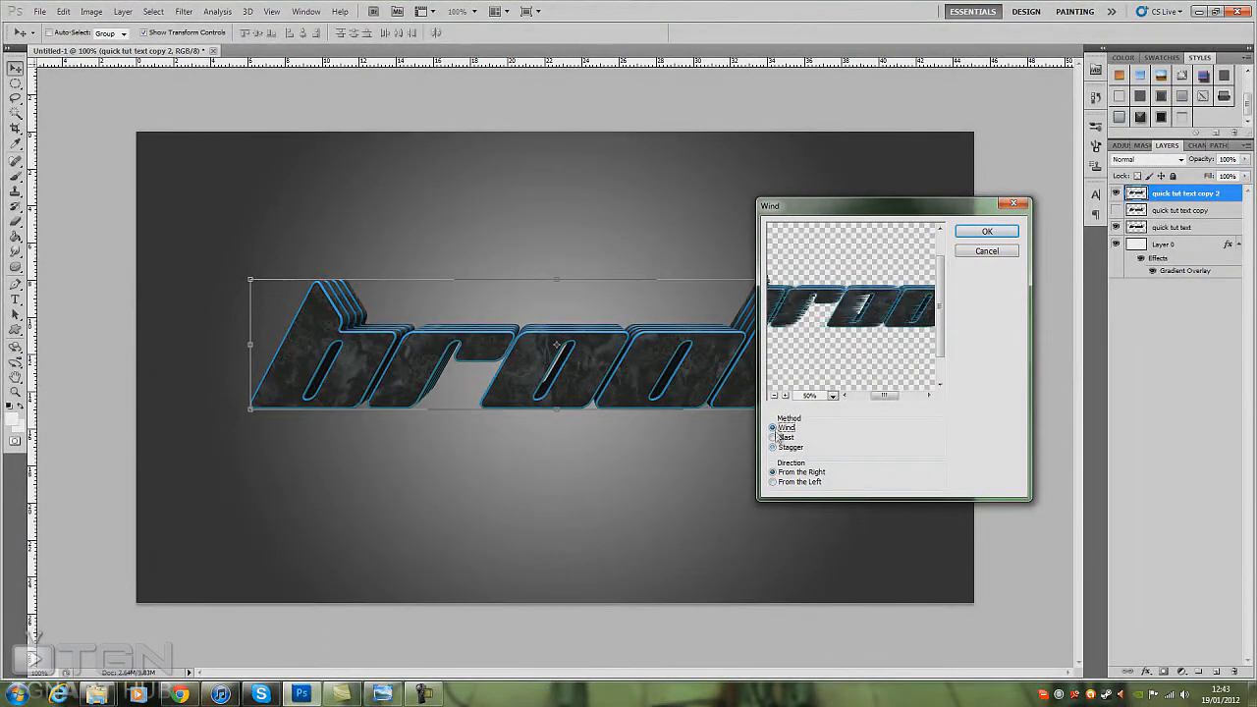
left_click(773, 482)
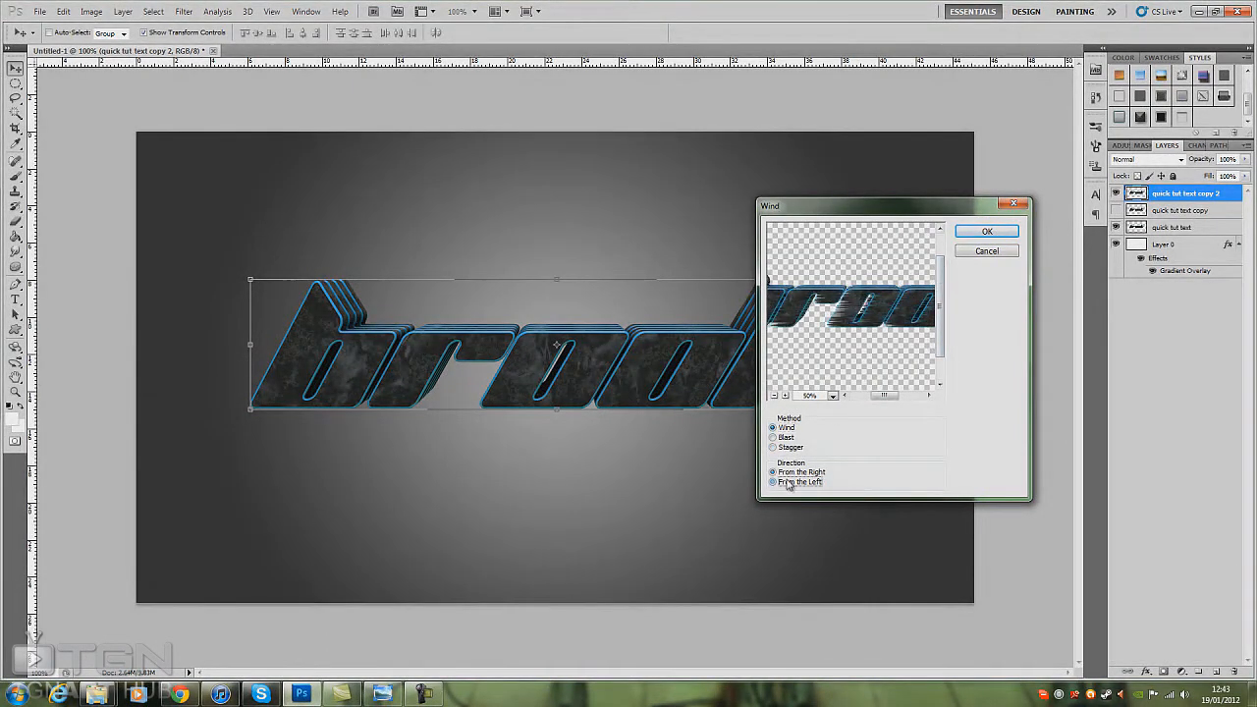
left_click(774, 472)
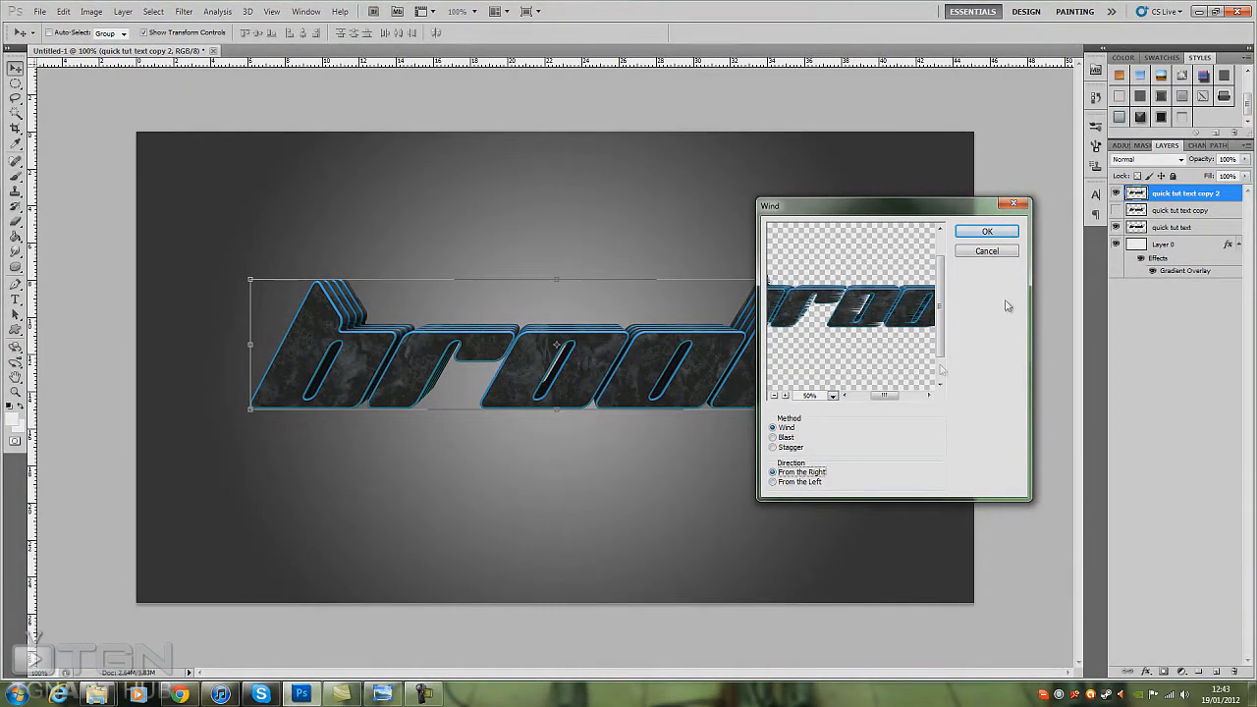
left_click(987, 232)
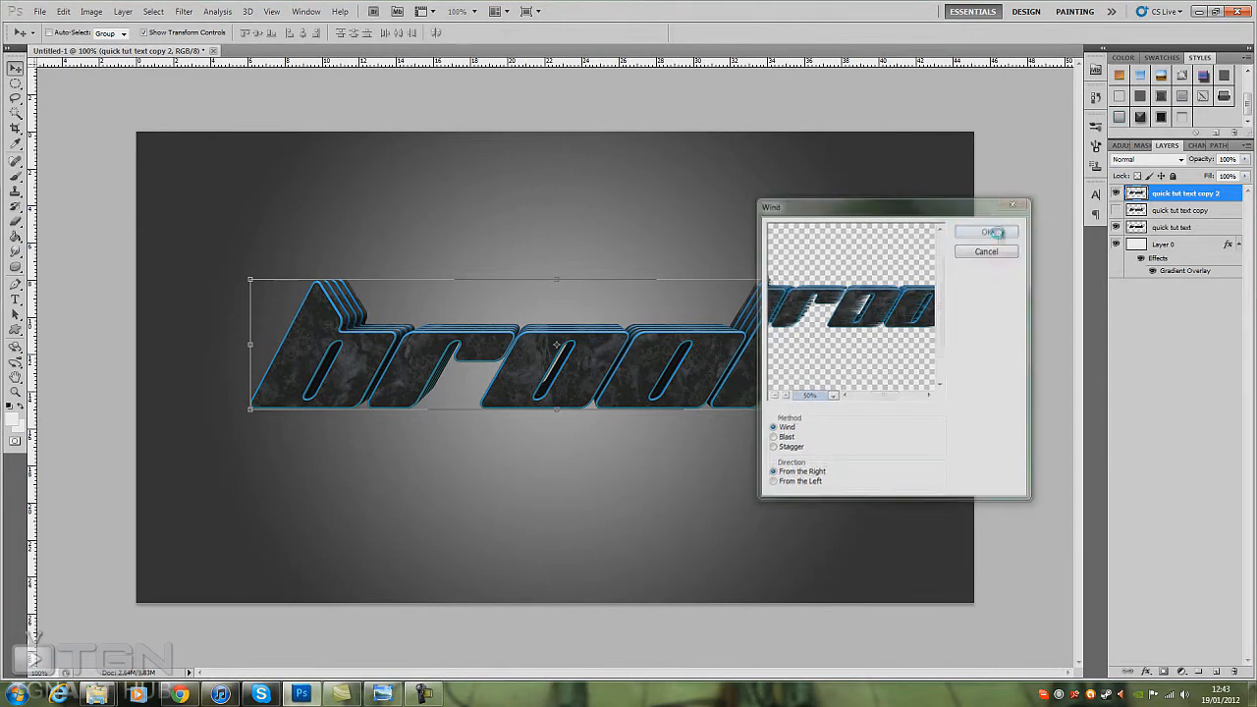
left_click(986, 231)
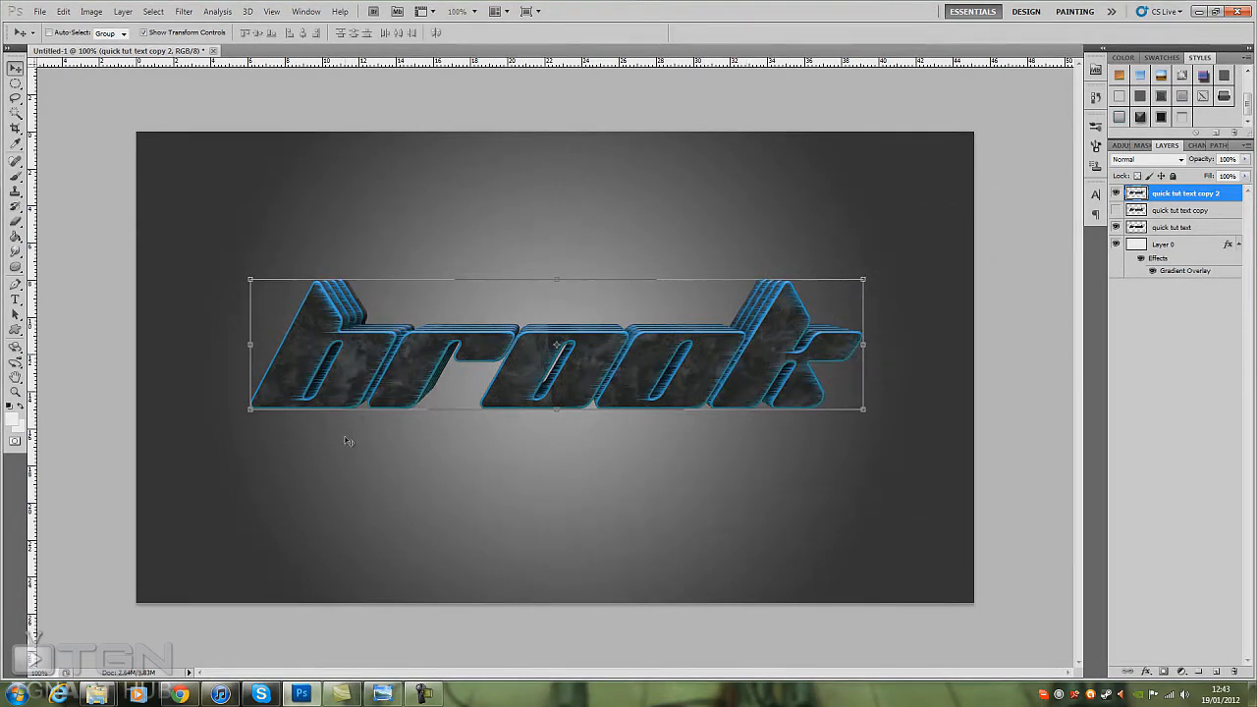
mouse_move(793, 334)
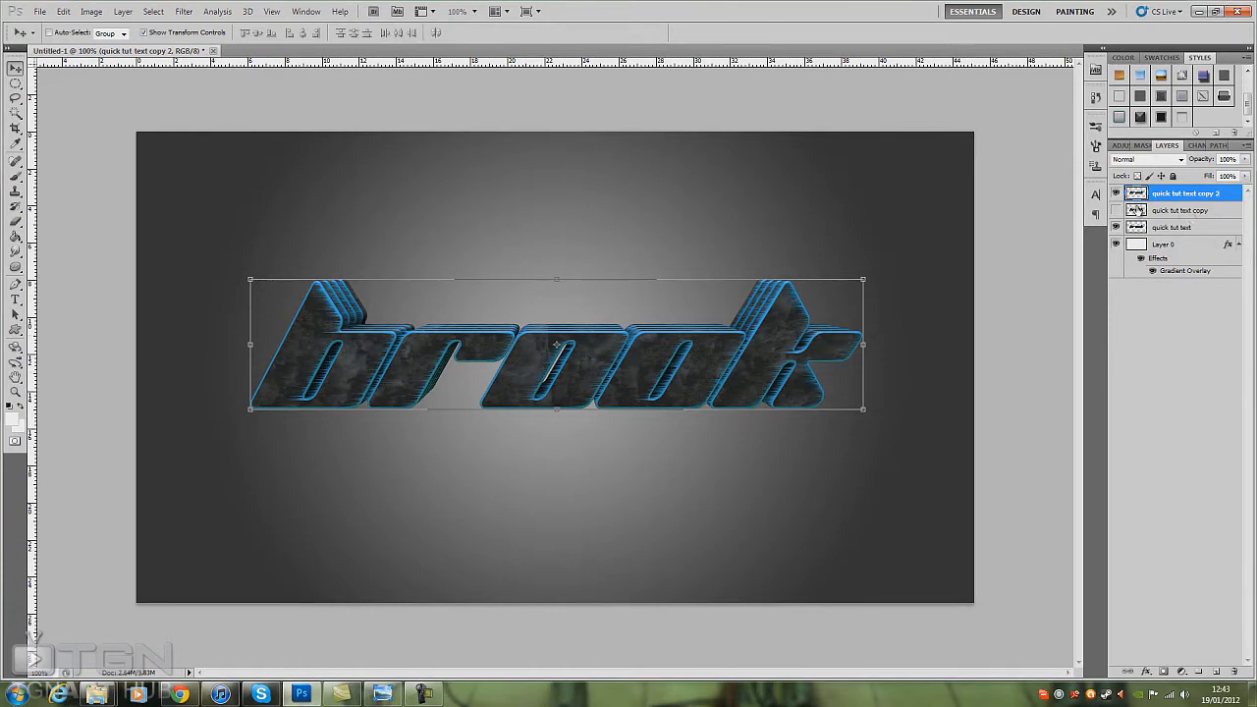
left_click(1115, 192)
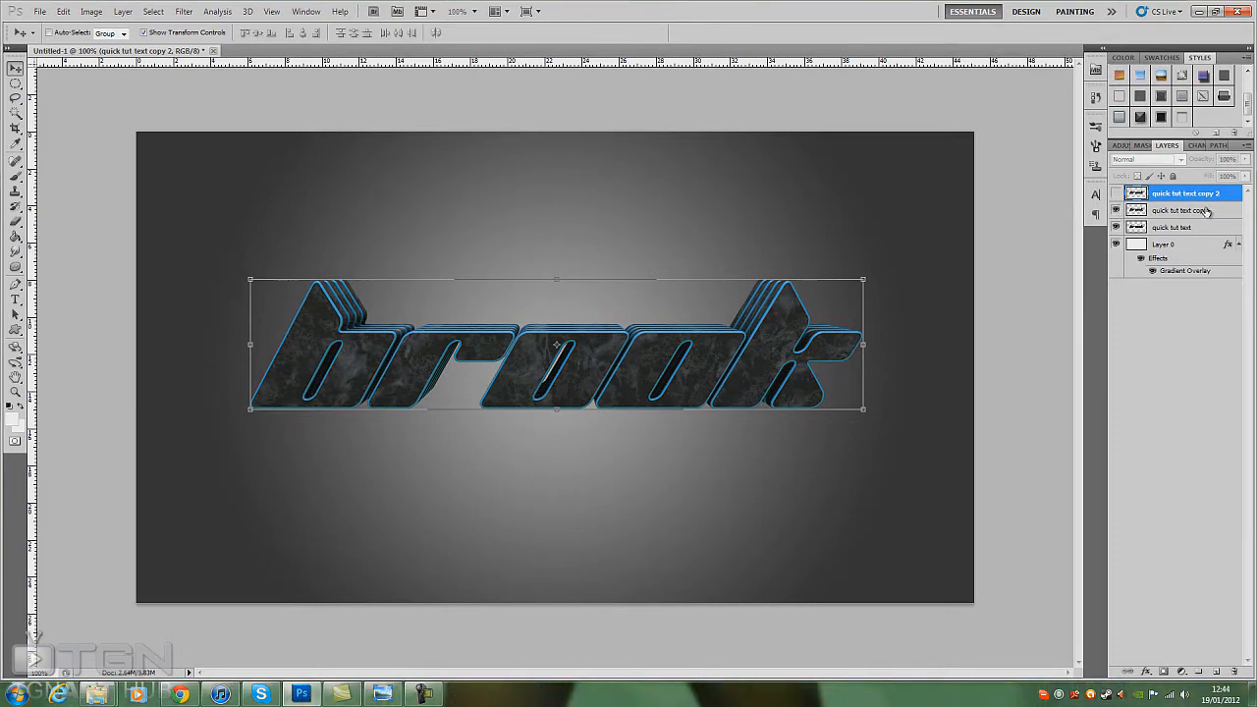
Apply a Stagger Wind filter from the left to the 'quick tut text copy' layer.
left_click(1183, 210)
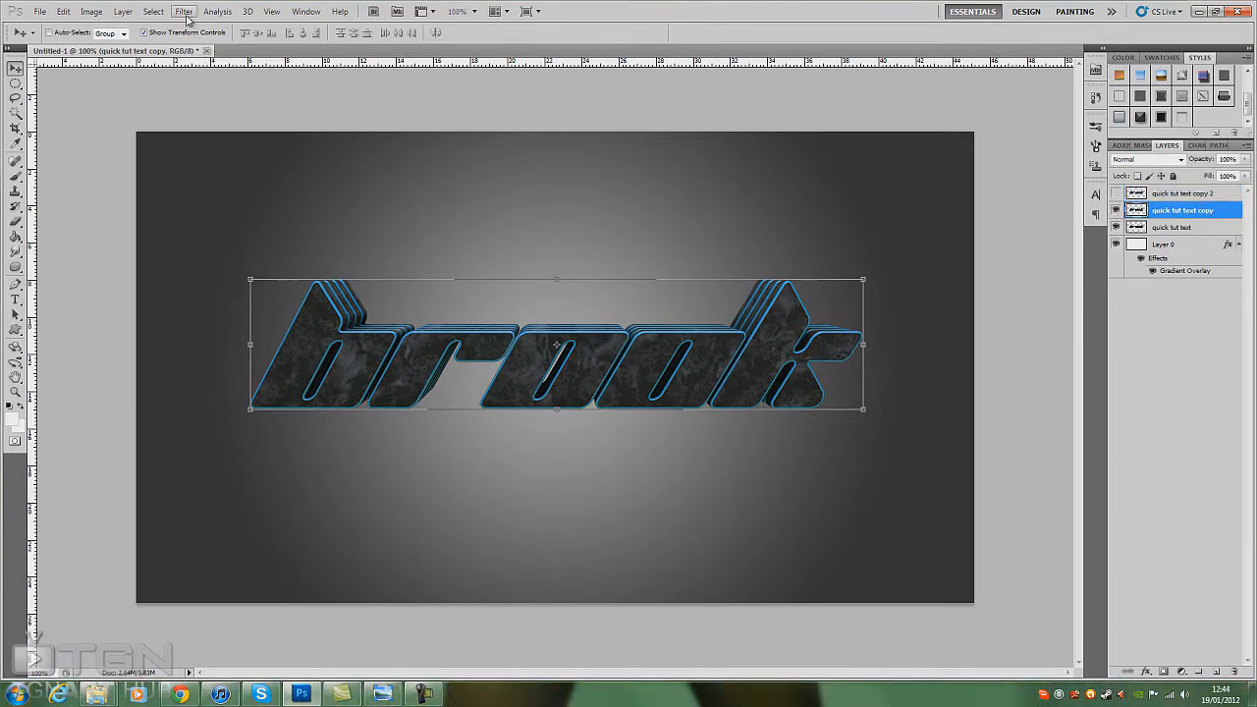
left_click(183, 11)
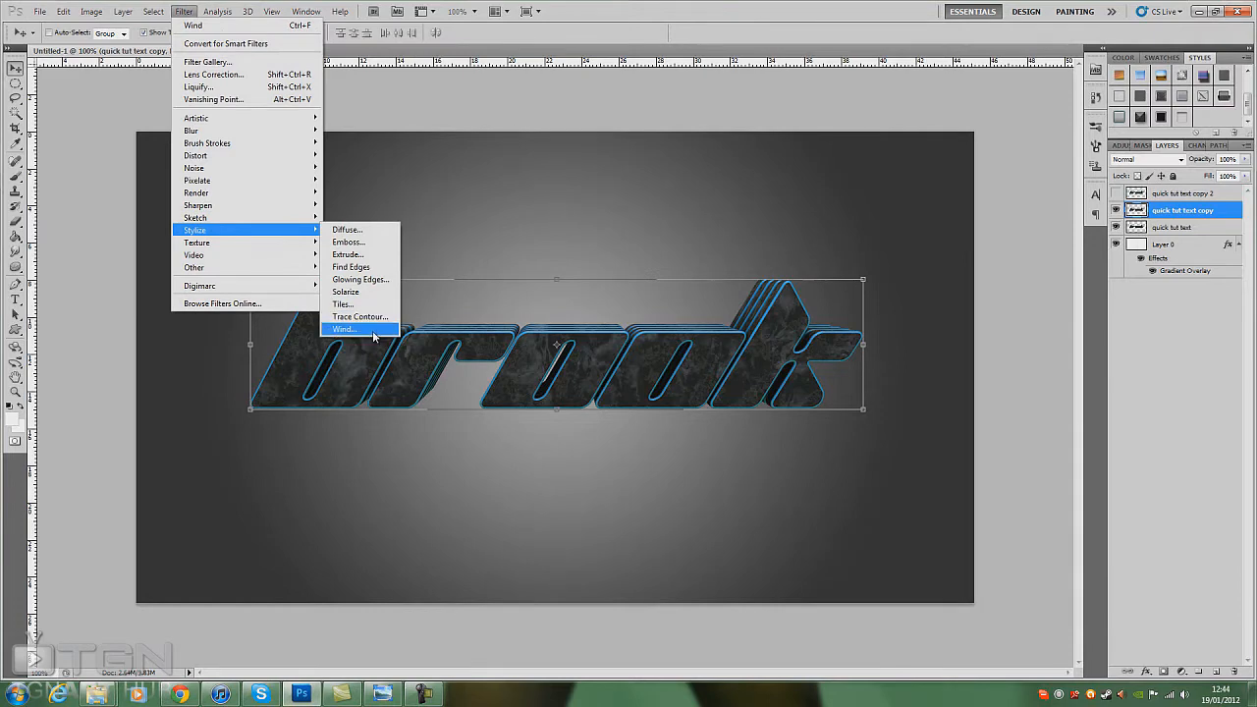
left_click(344, 328)
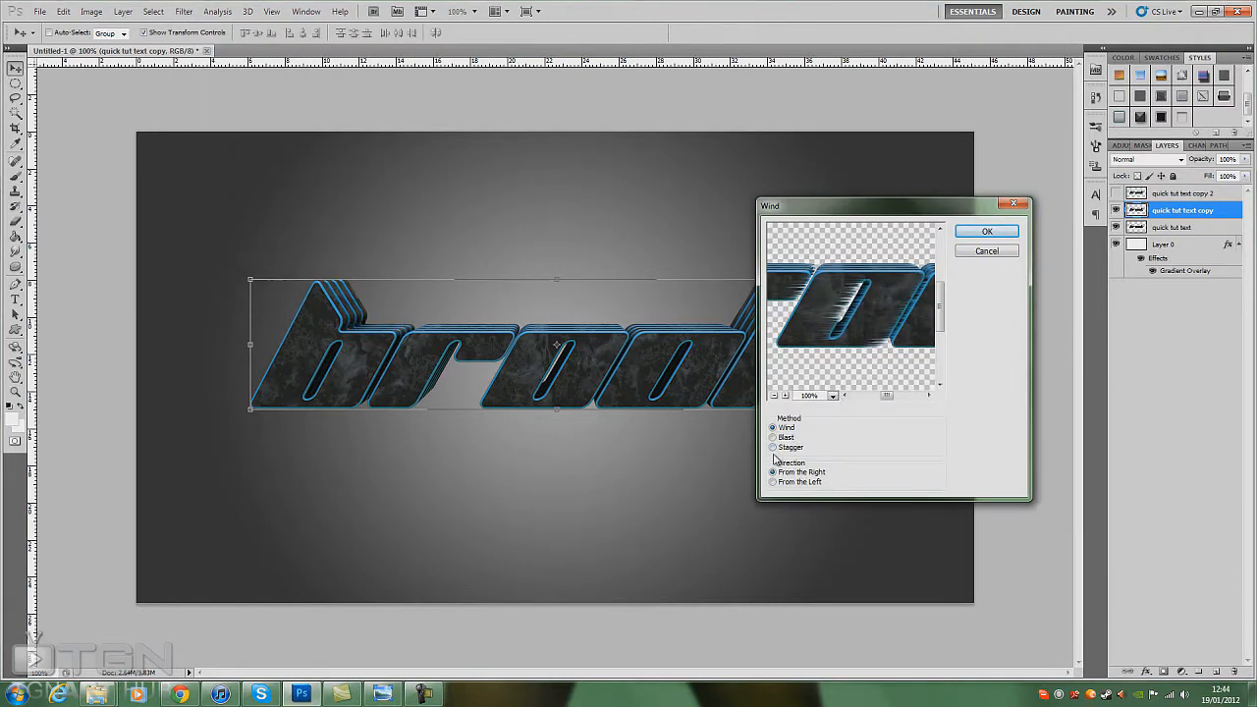
left_click(774, 448)
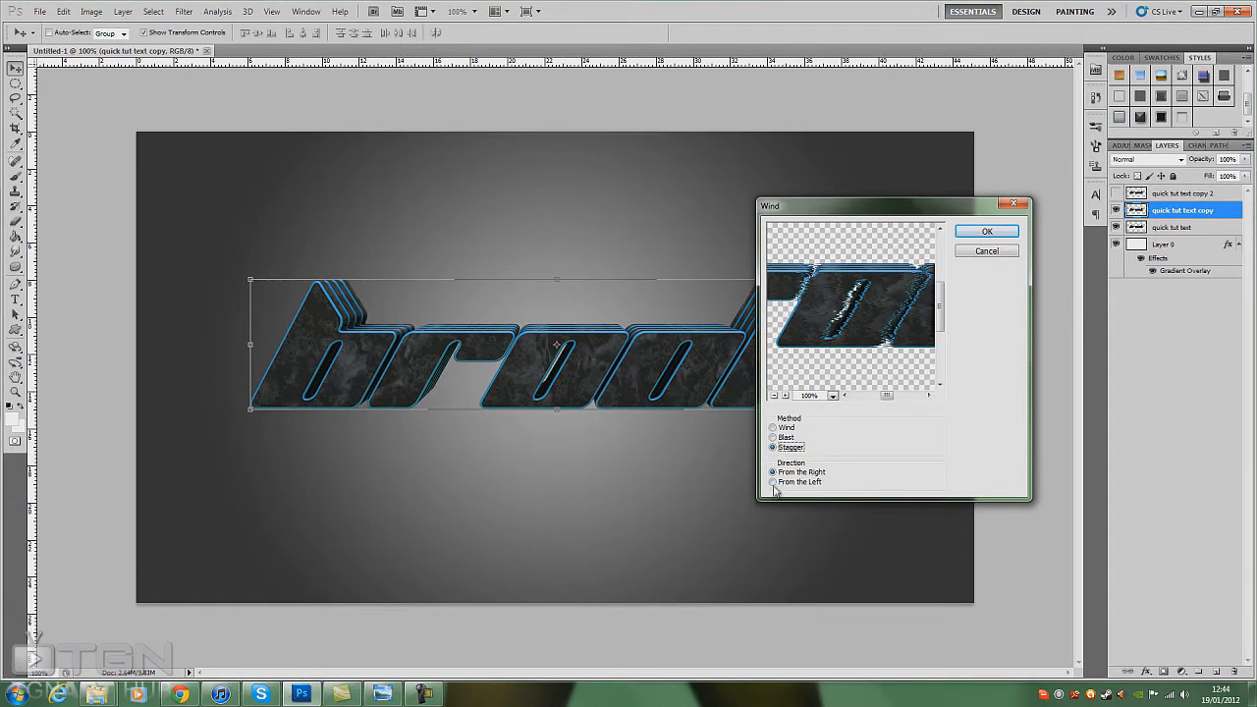
left_click(773, 482)
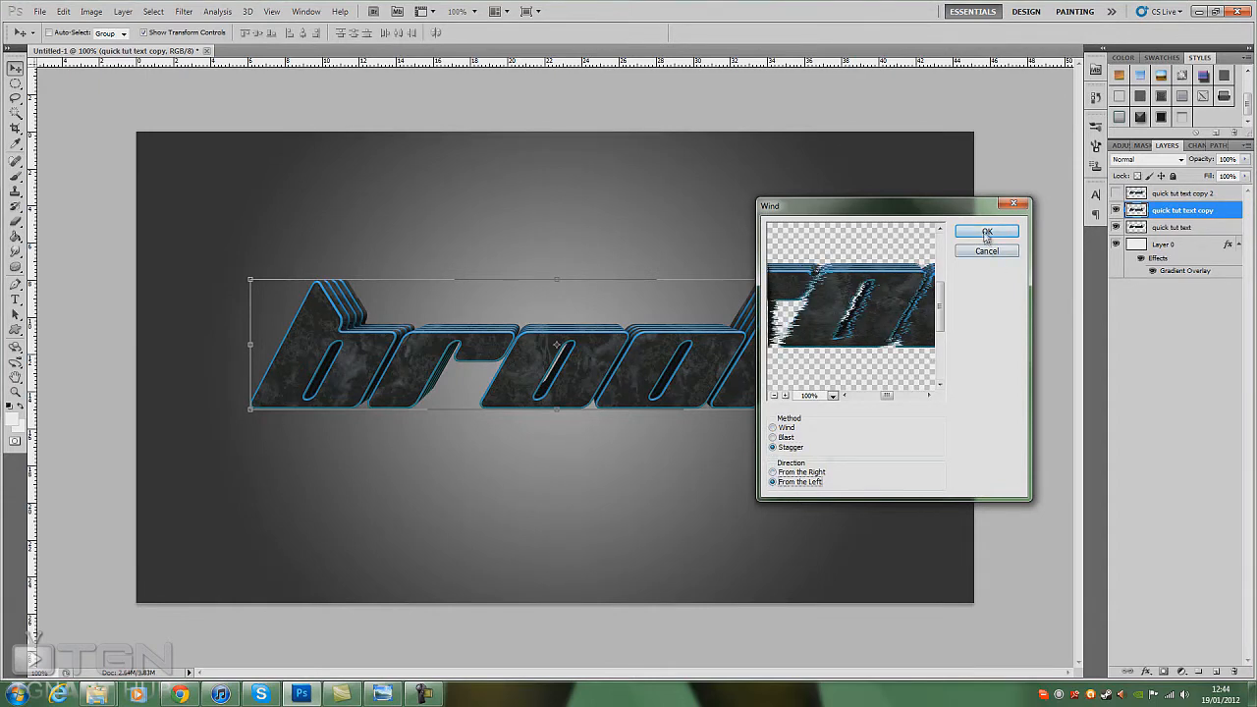
left_click(986, 231)
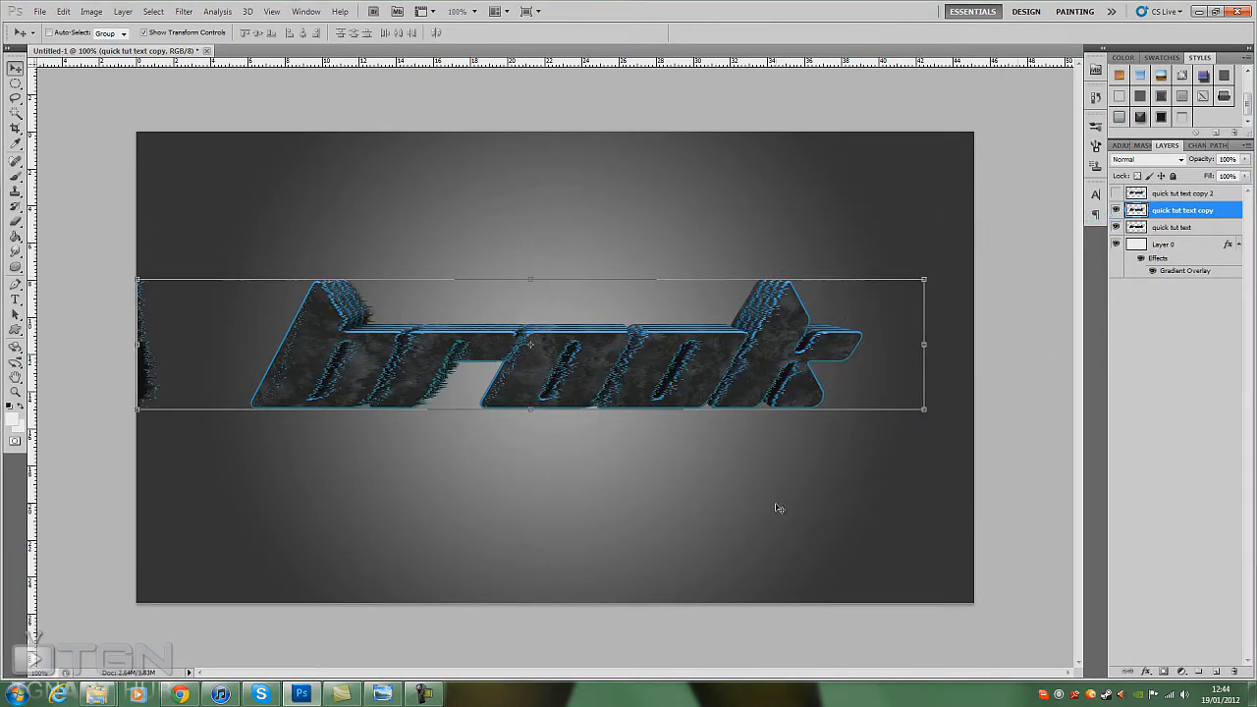
mouse_move(682, 360)
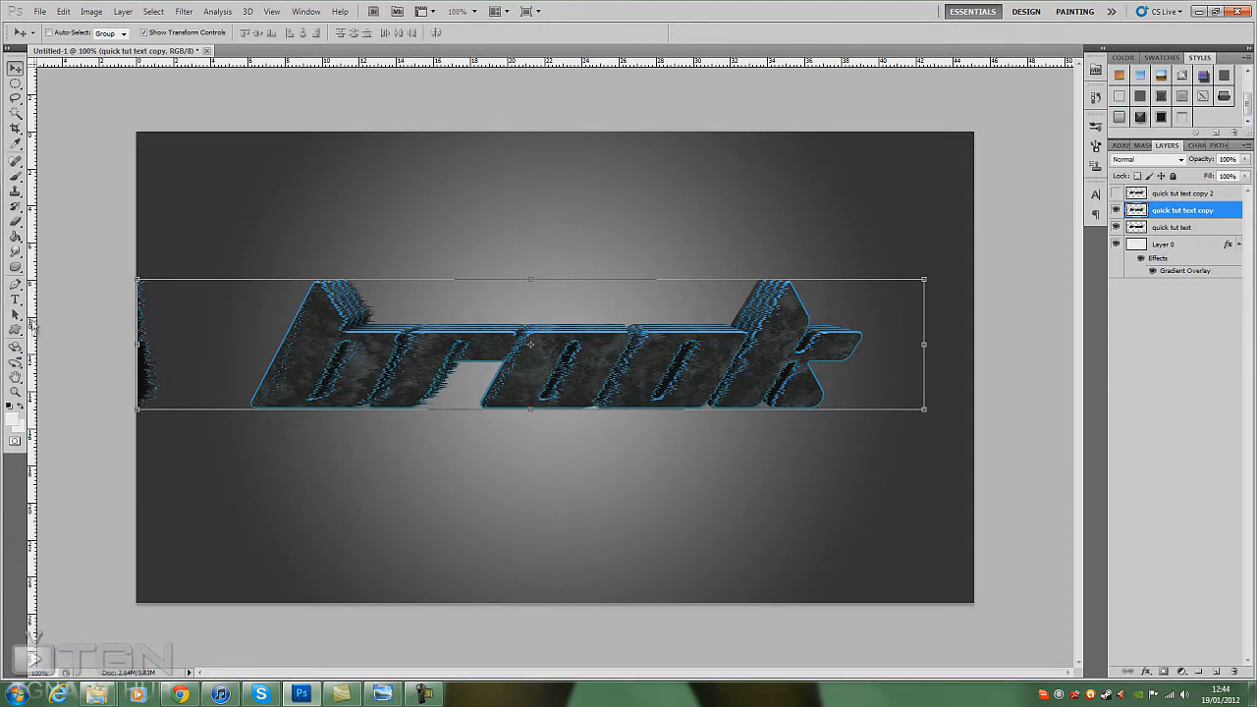
Switch to the Eraser tool to clean up the stray streaks.
left_click(15, 220)
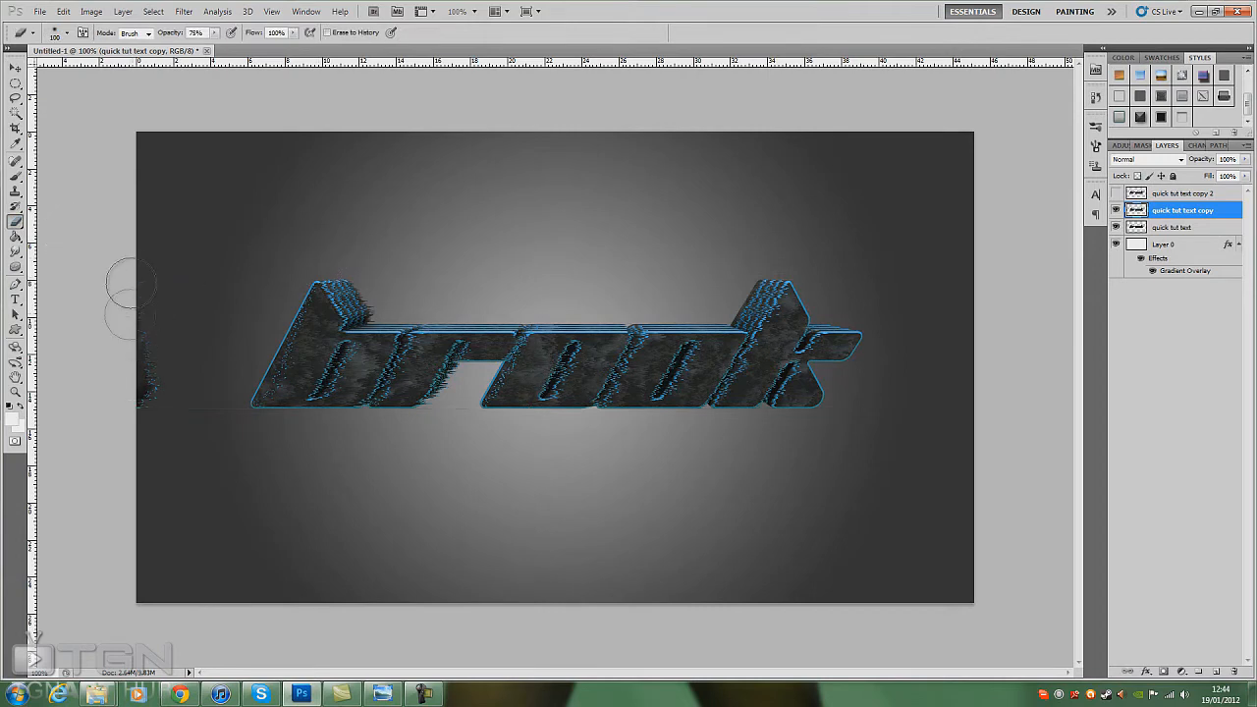
mouse_move(137, 383)
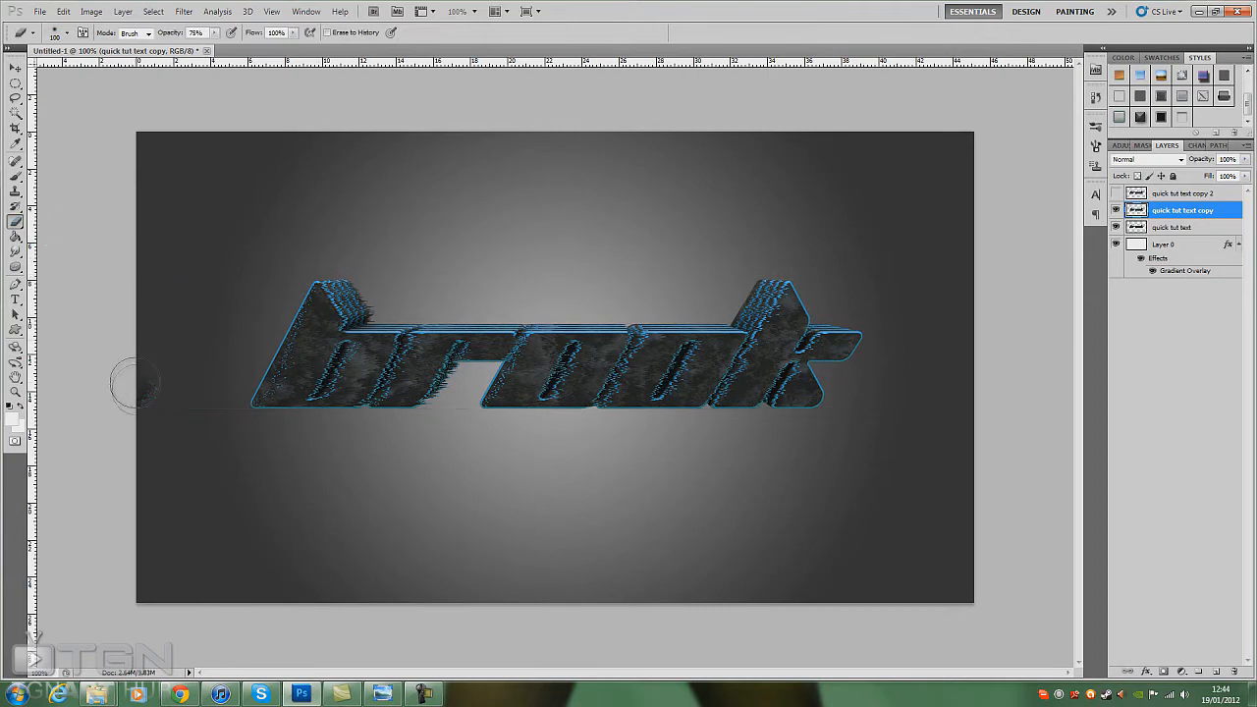
mouse_move(214, 408)
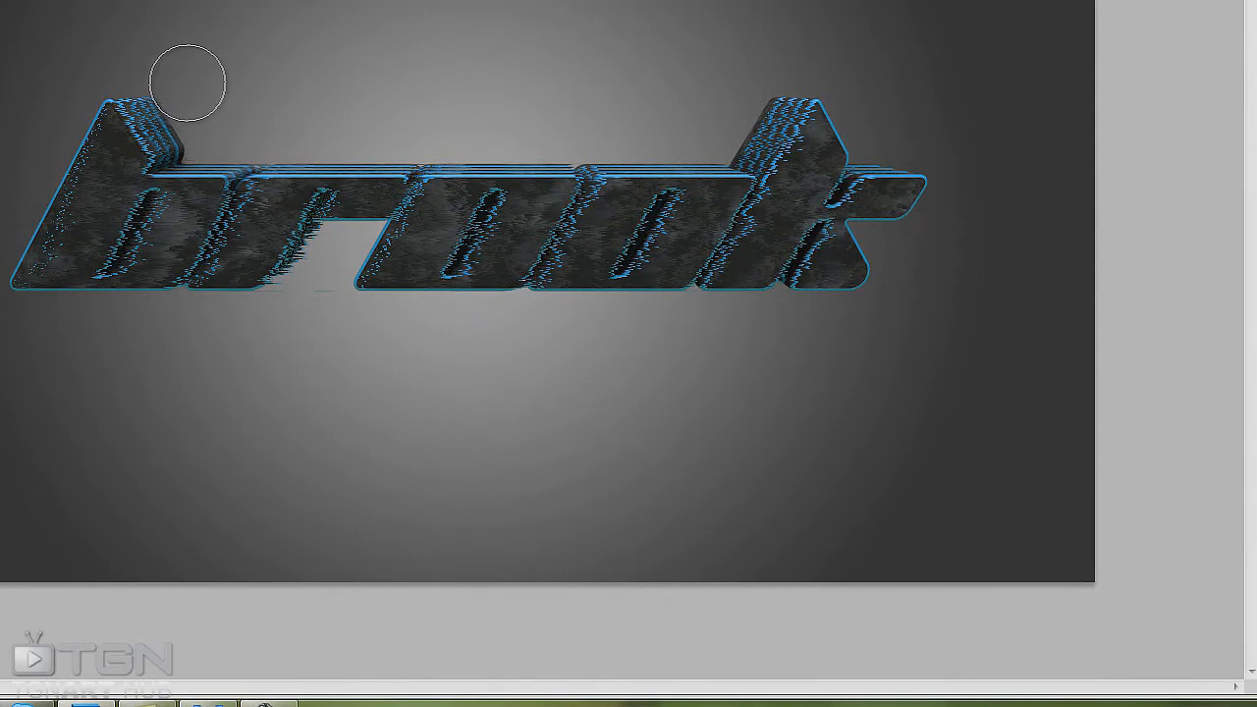
mouse_move(312, 287)
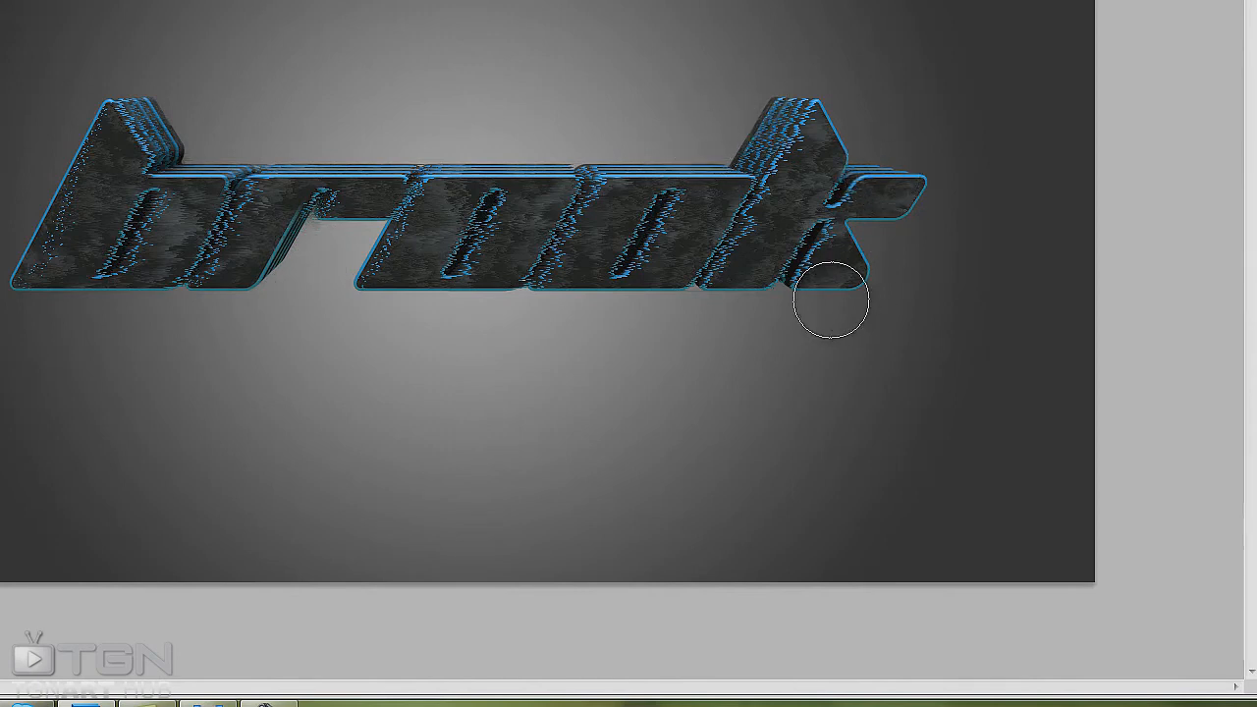
mouse_move(758, 216)
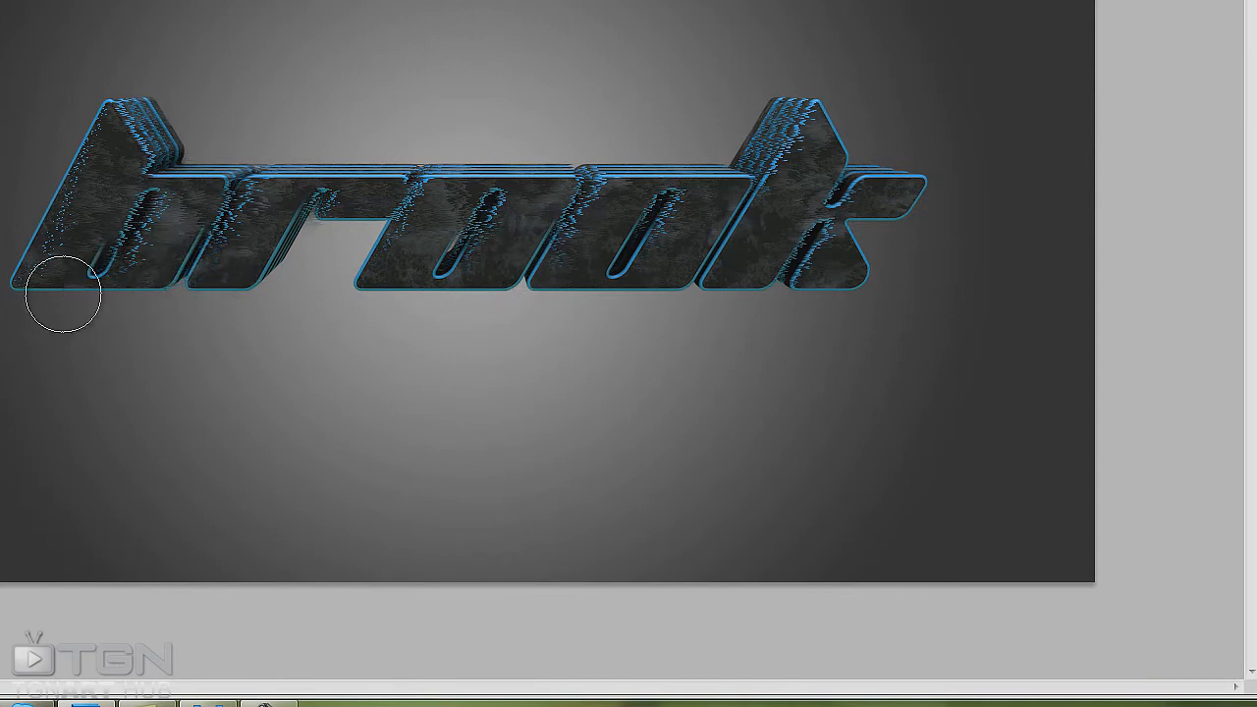
mouse_move(417, 260)
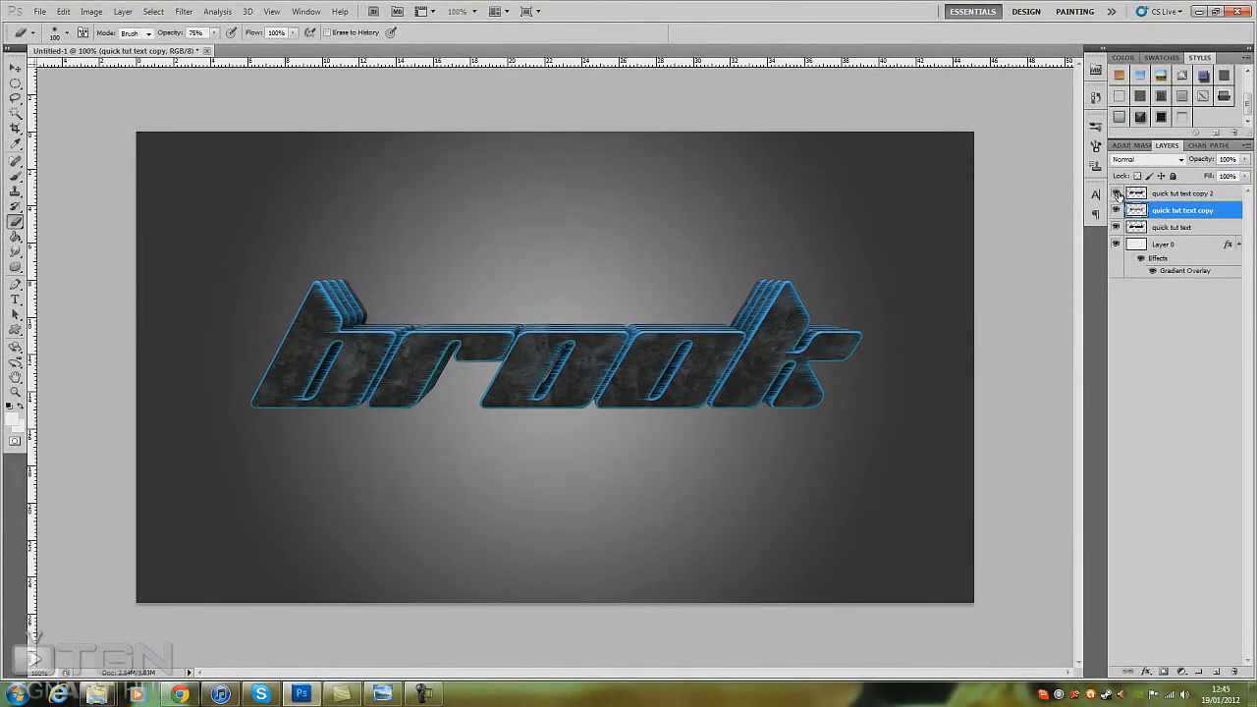
Show 'quick tut text copy 2' and erase stray streaks around the b and k.
left_click(1115, 194)
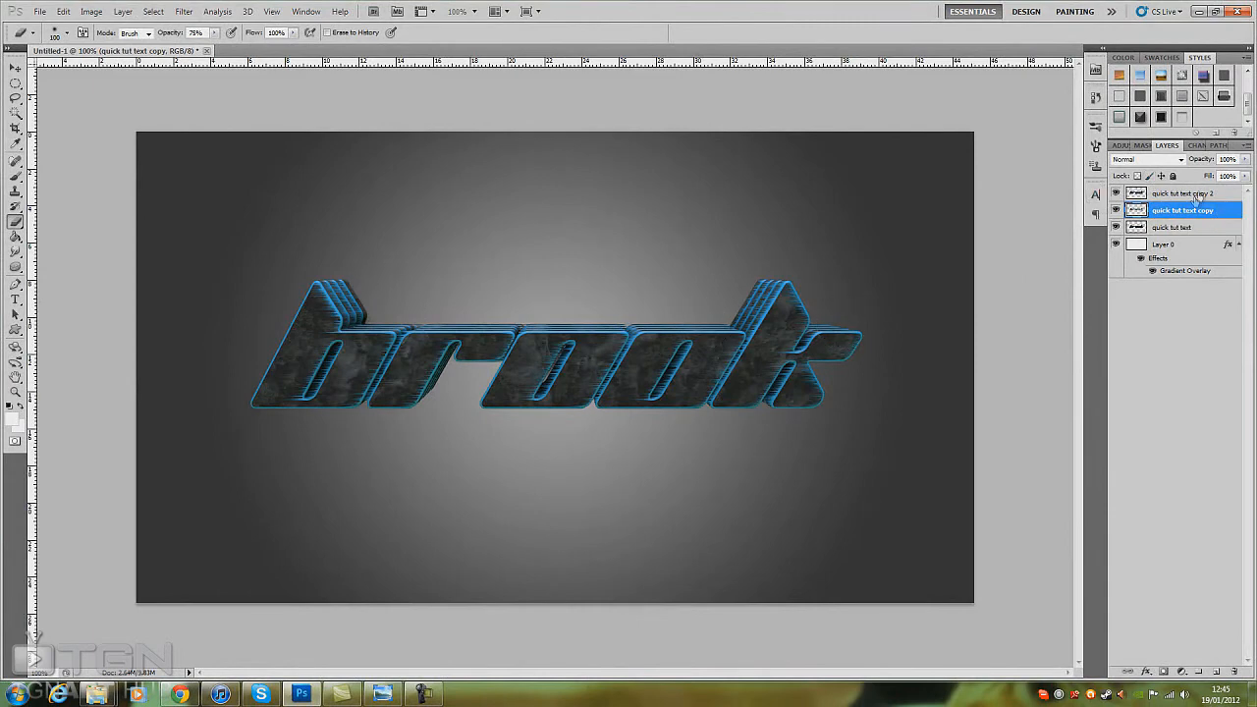
left_click(1178, 193)
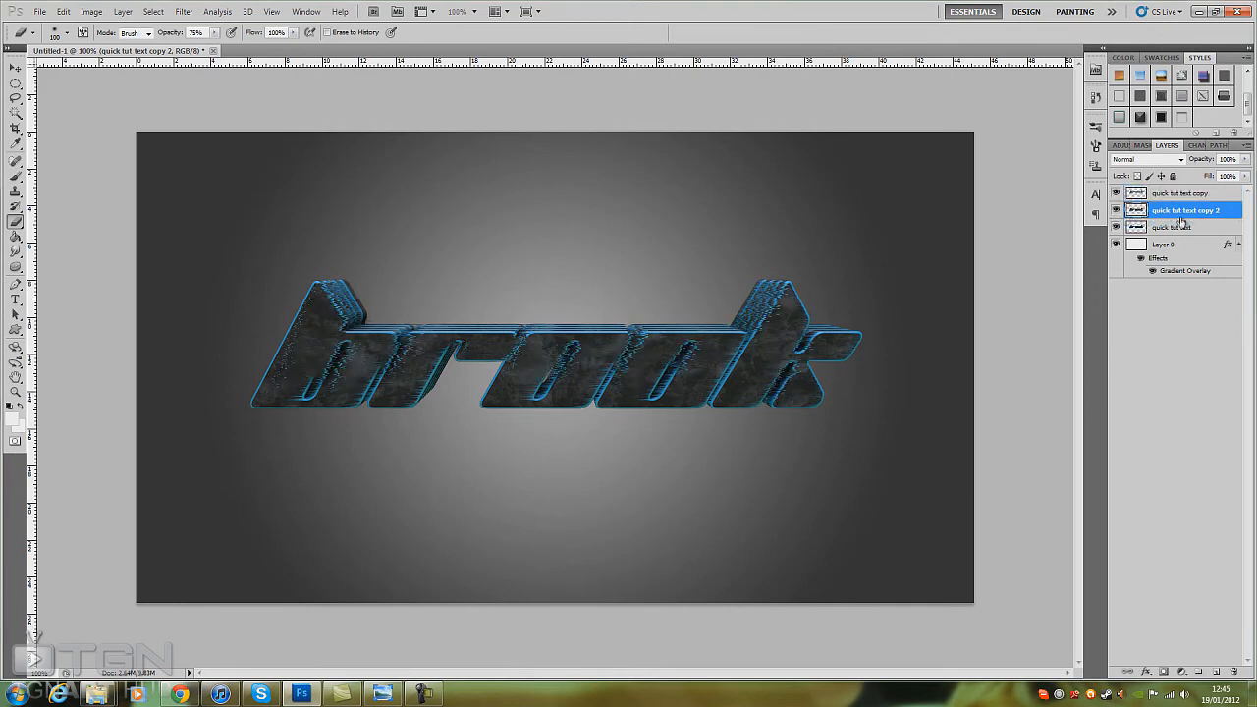
mouse_move(555, 422)
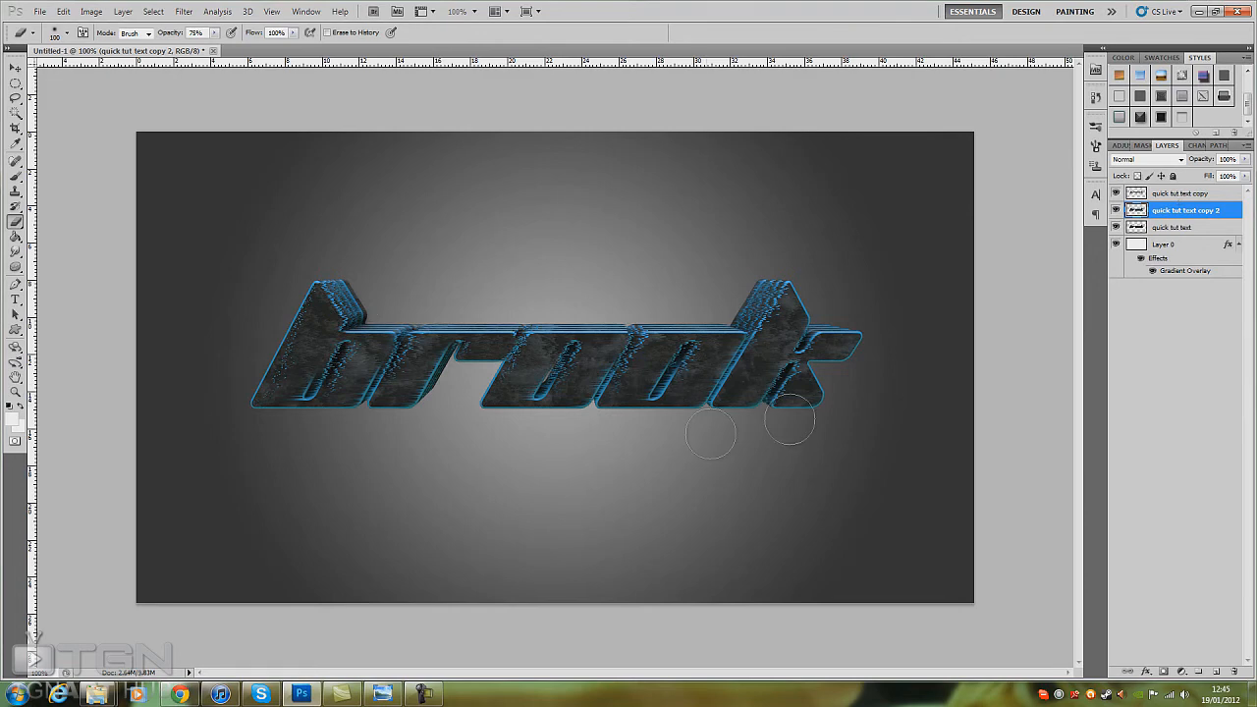
left_click(1181, 192)
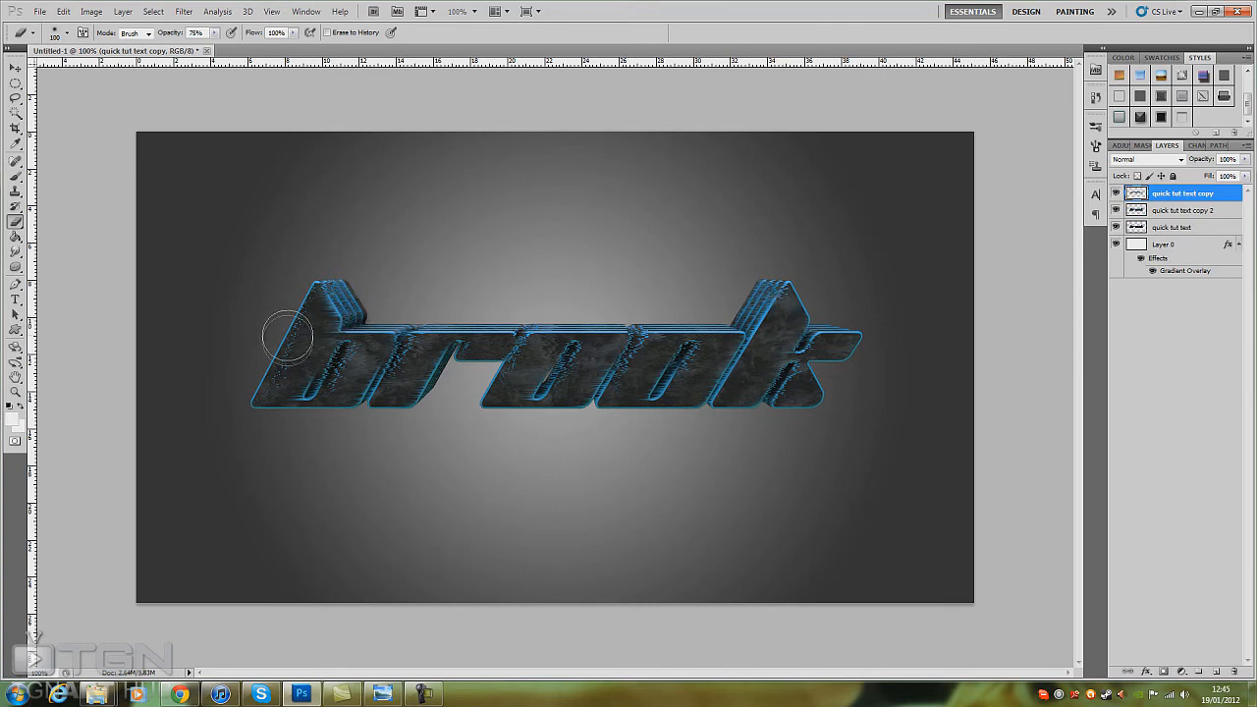
left_click_drag(284, 334, 260, 397)
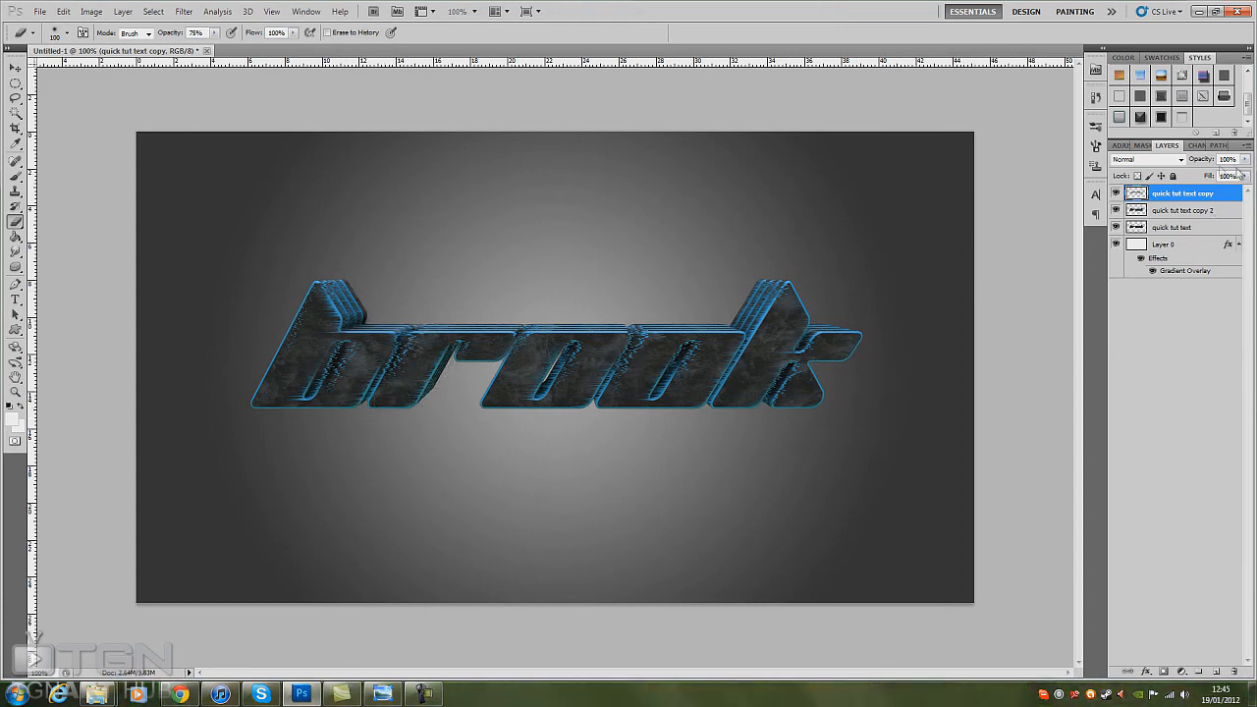
left_click(1183, 210)
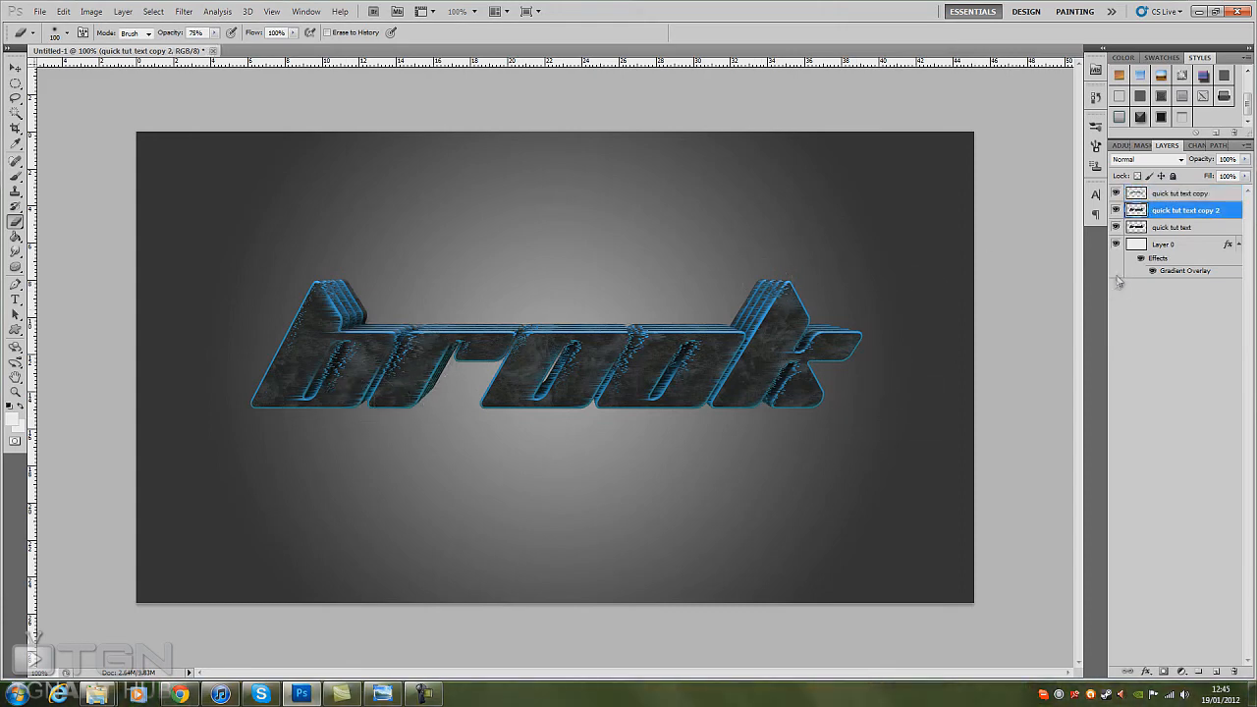
left_click(1183, 193)
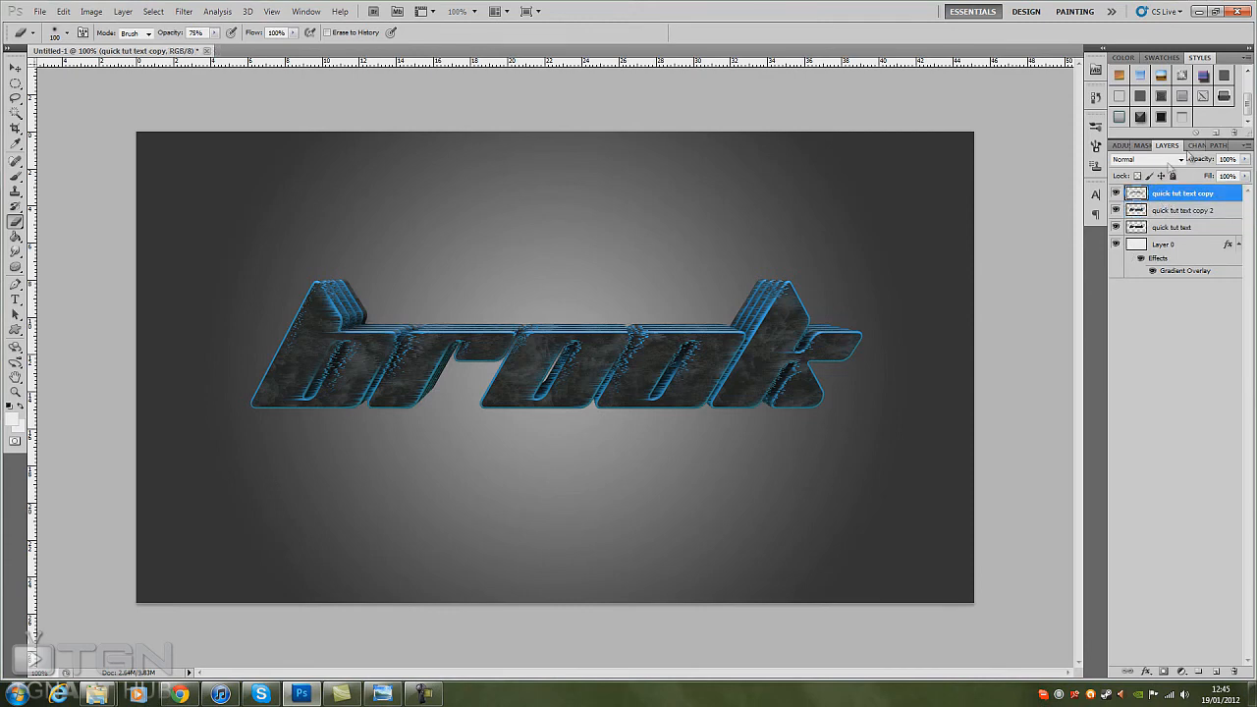
Set 'quick tut text copy' blend mode to Color Dodge after trying Overlay.
left_click(1144, 160)
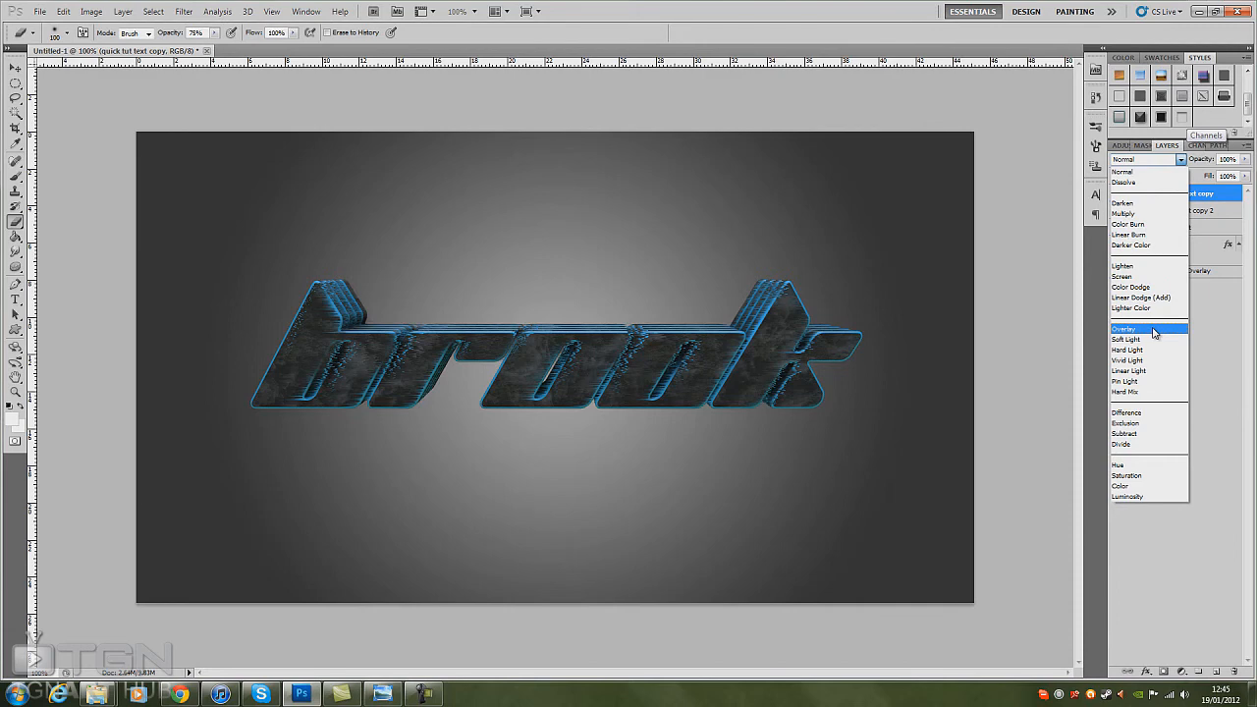
left_click(1123, 328)
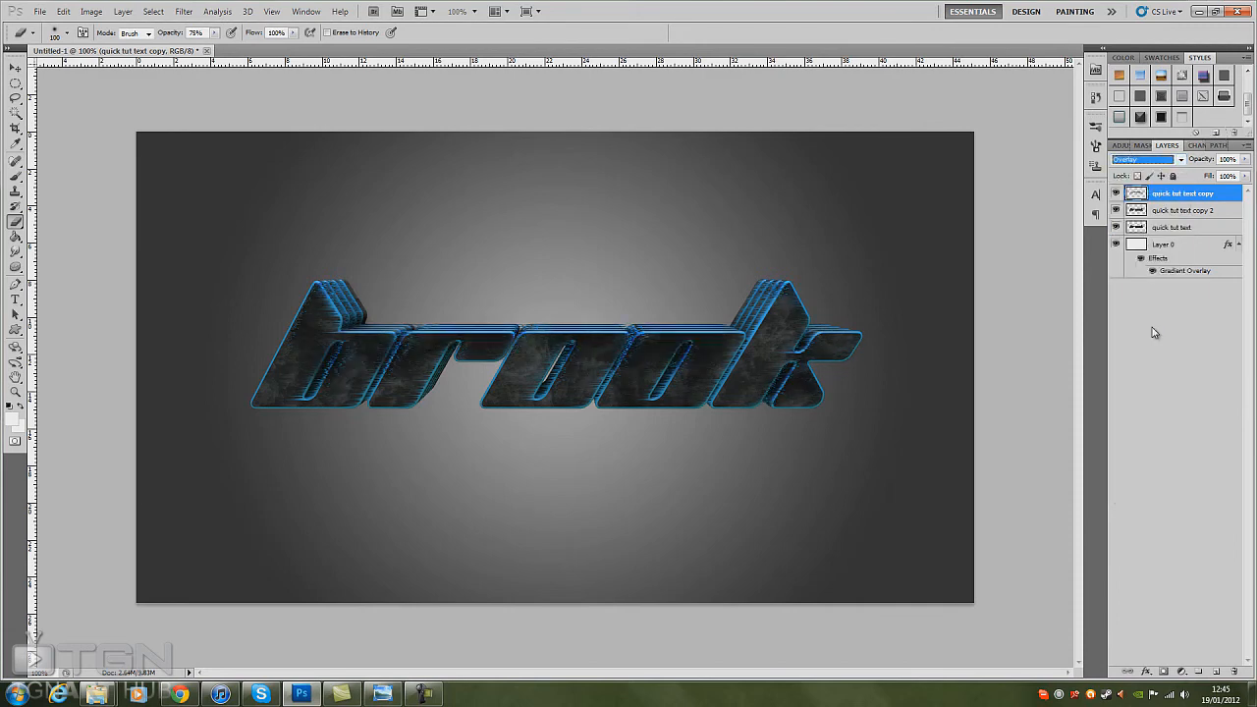
left_click(1146, 159)
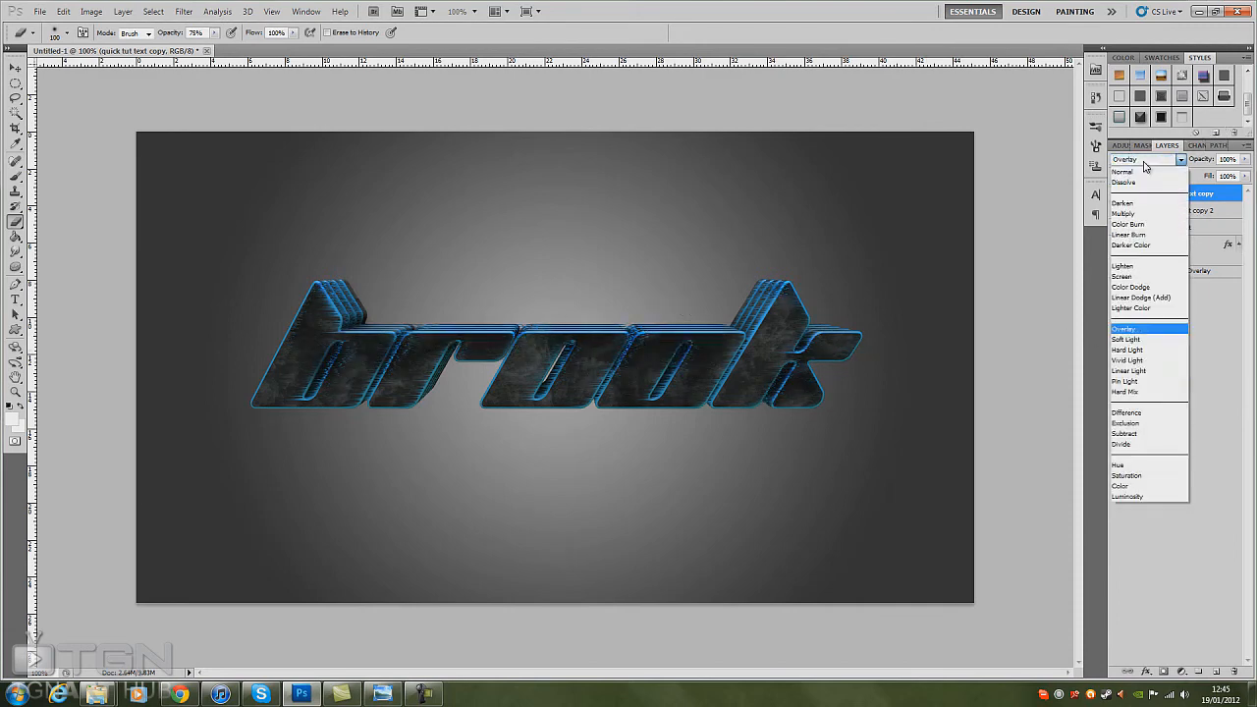
left_click(1130, 287)
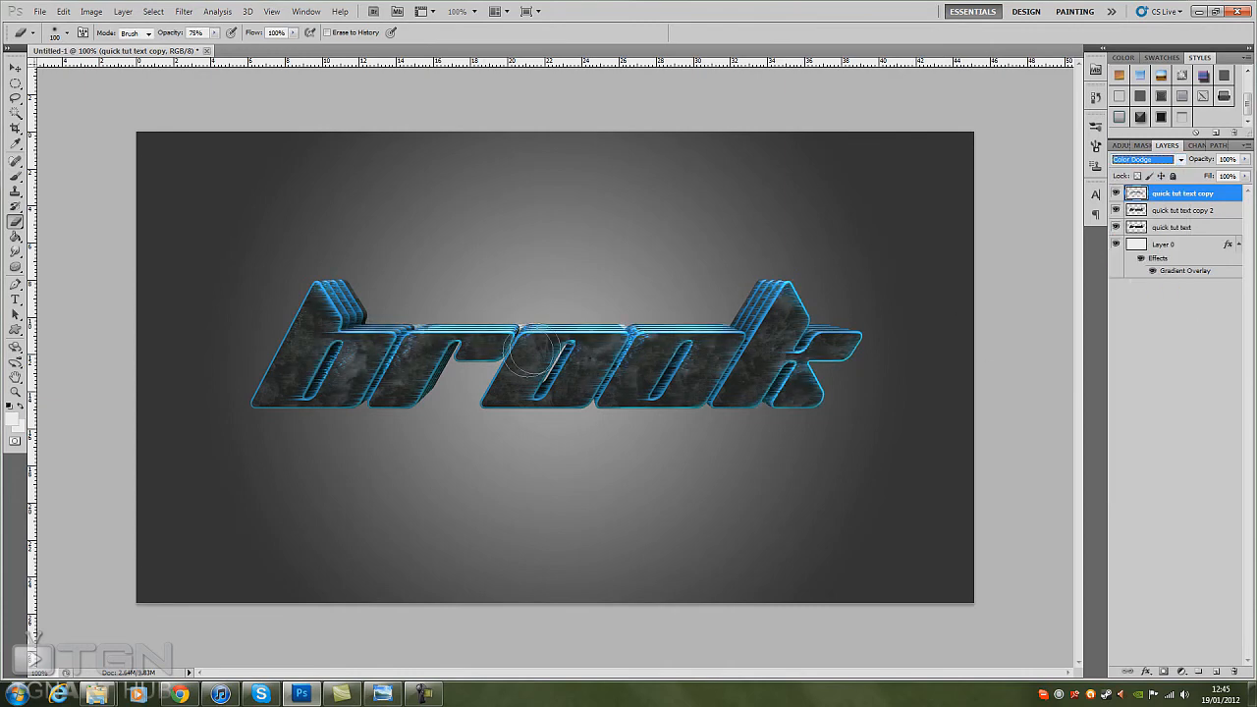
mouse_move(756, 338)
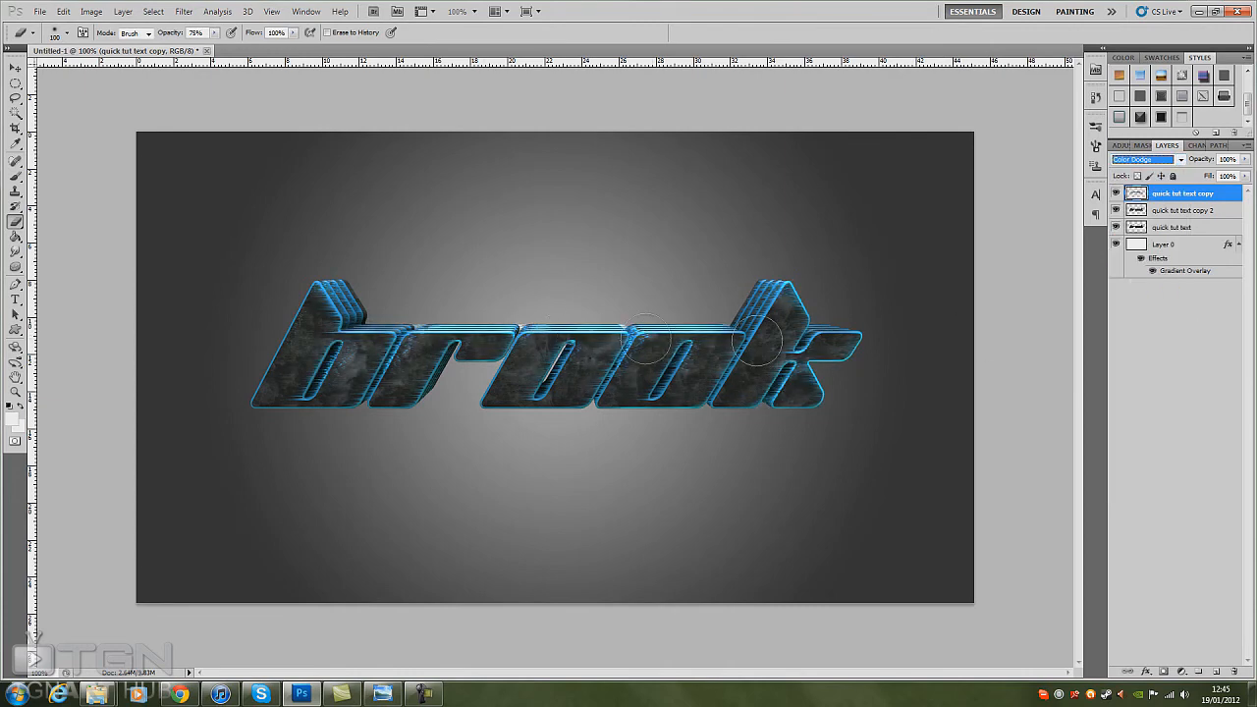
mouse_move(593, 526)
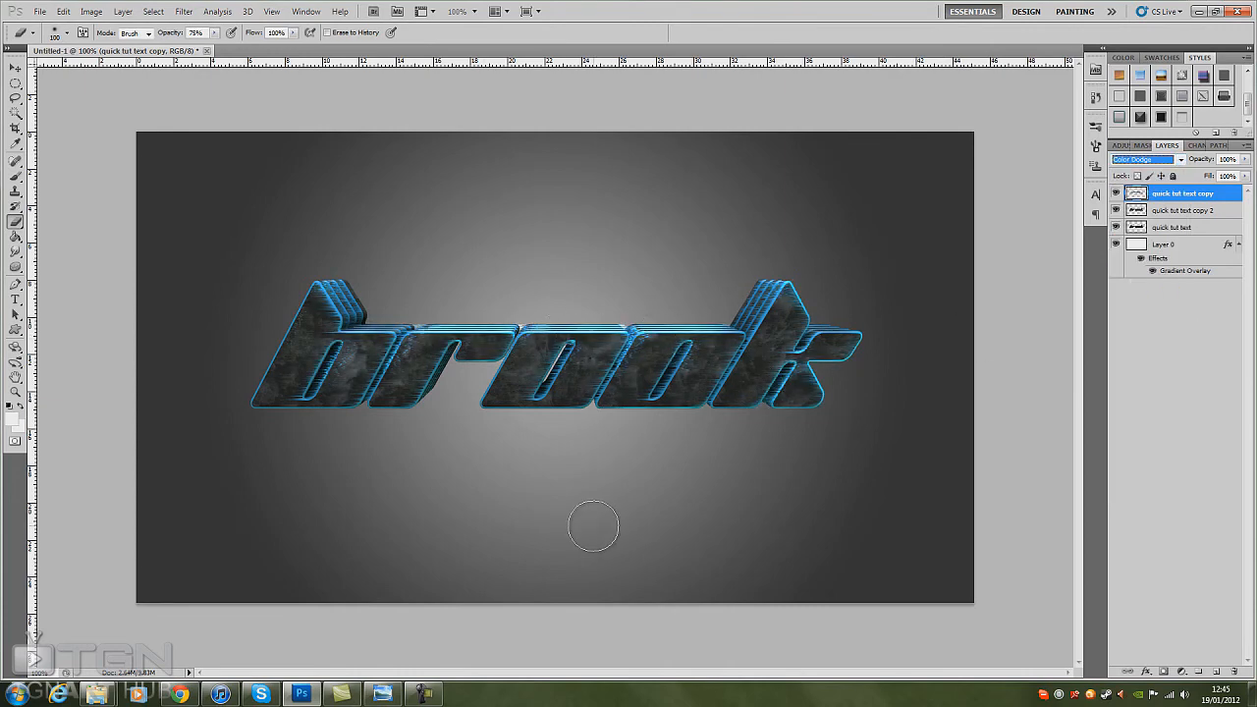